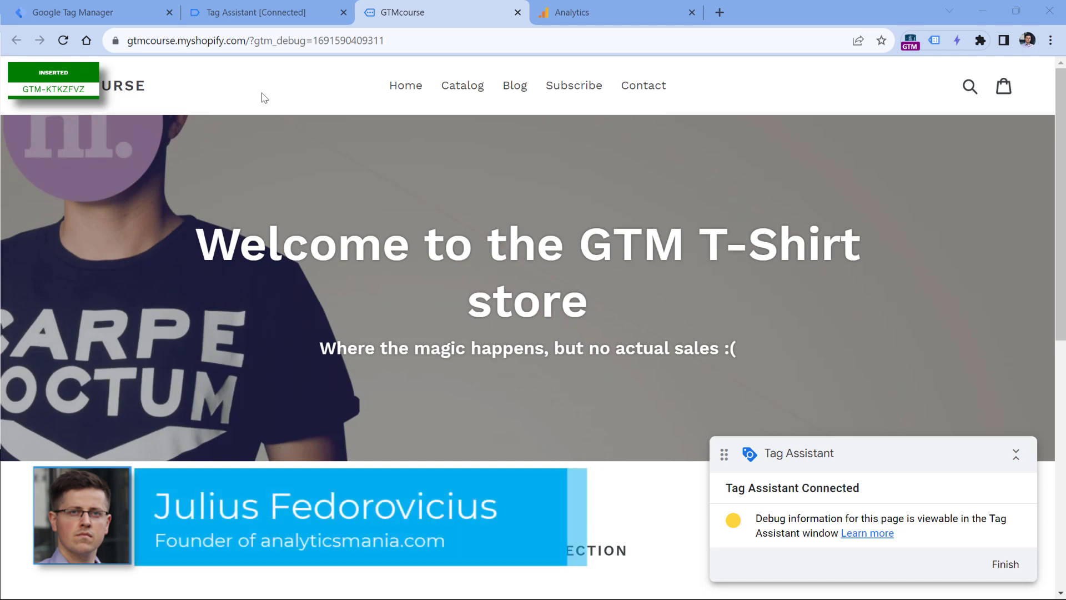
Filter the store's cookies in DevTools to '_ga', revealing the value GA1.1.1117251582.1688457976.
click(265, 12)
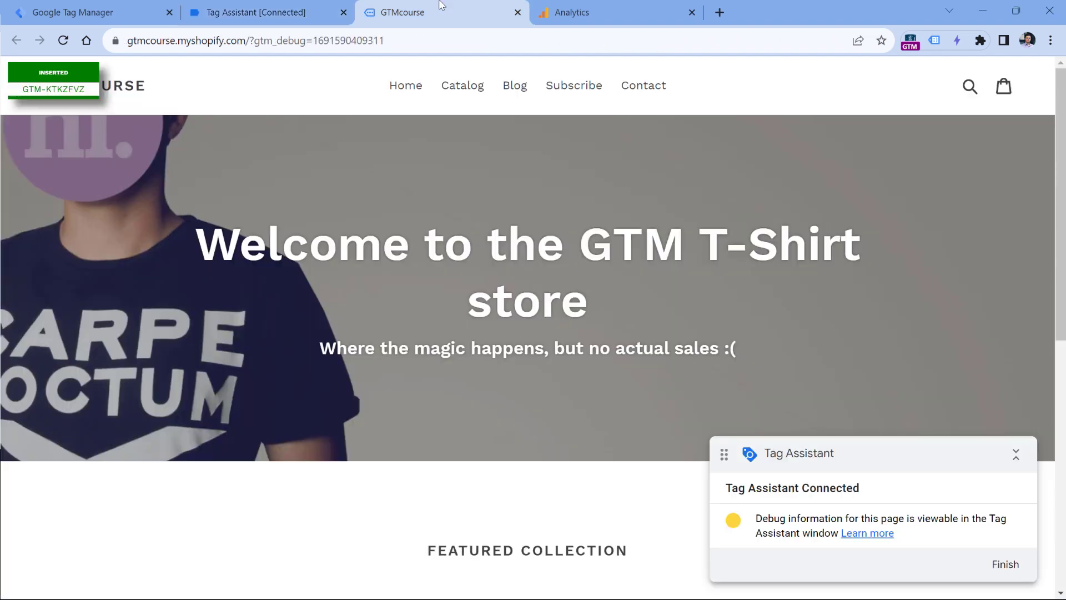
mouse_move(1009, 169)
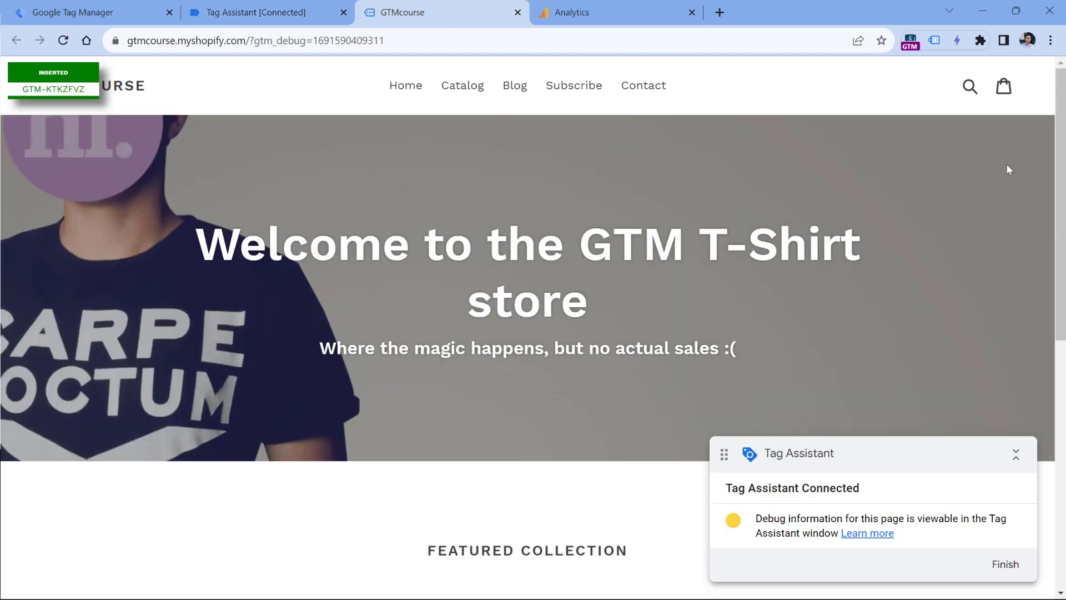
click(1049, 40)
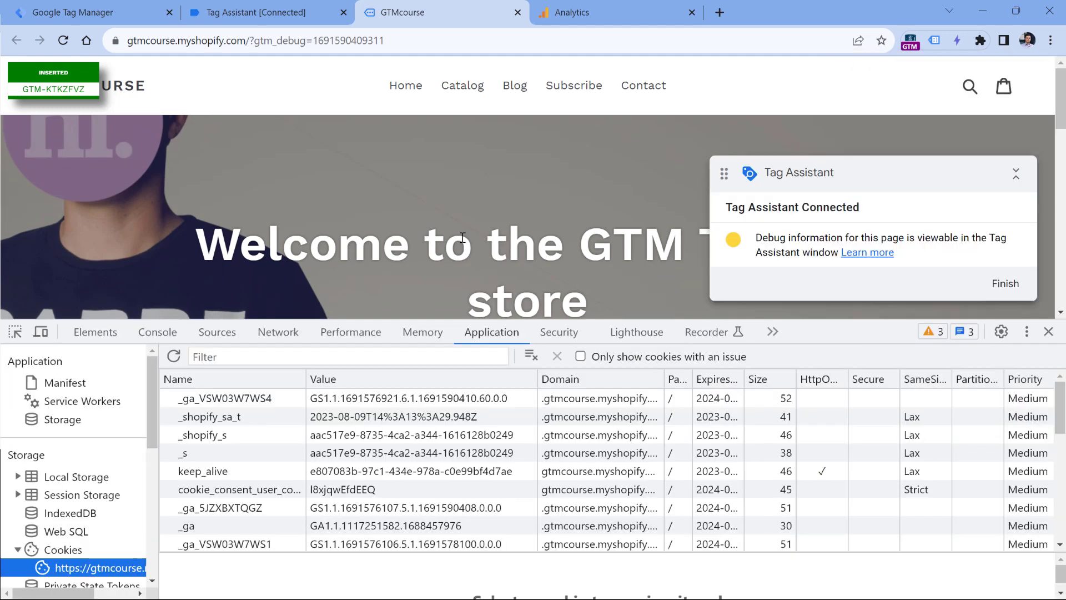
mouse_move(66, 555)
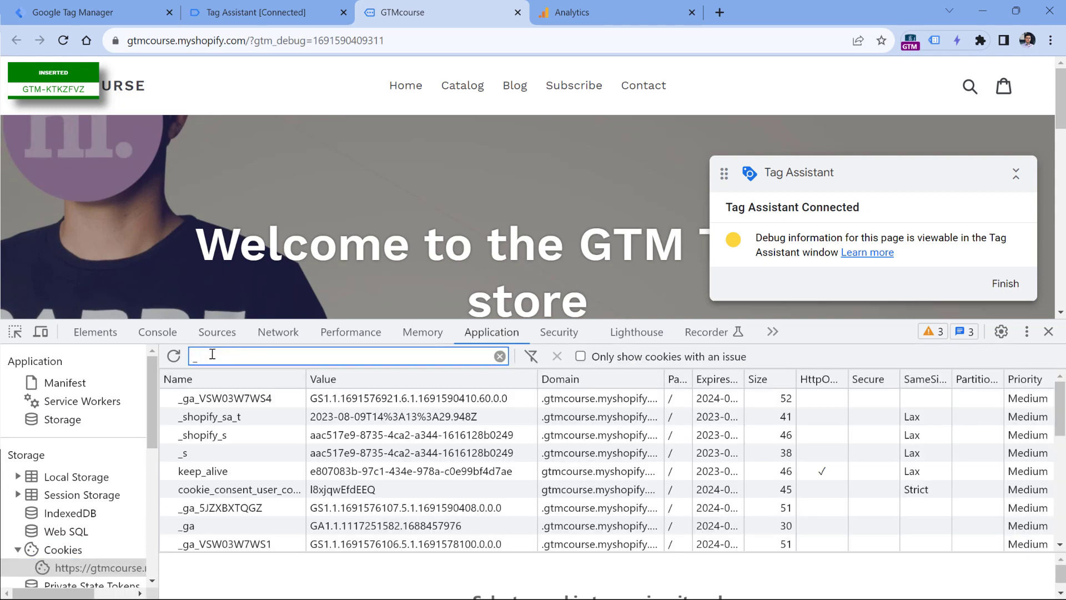
text(_ga)
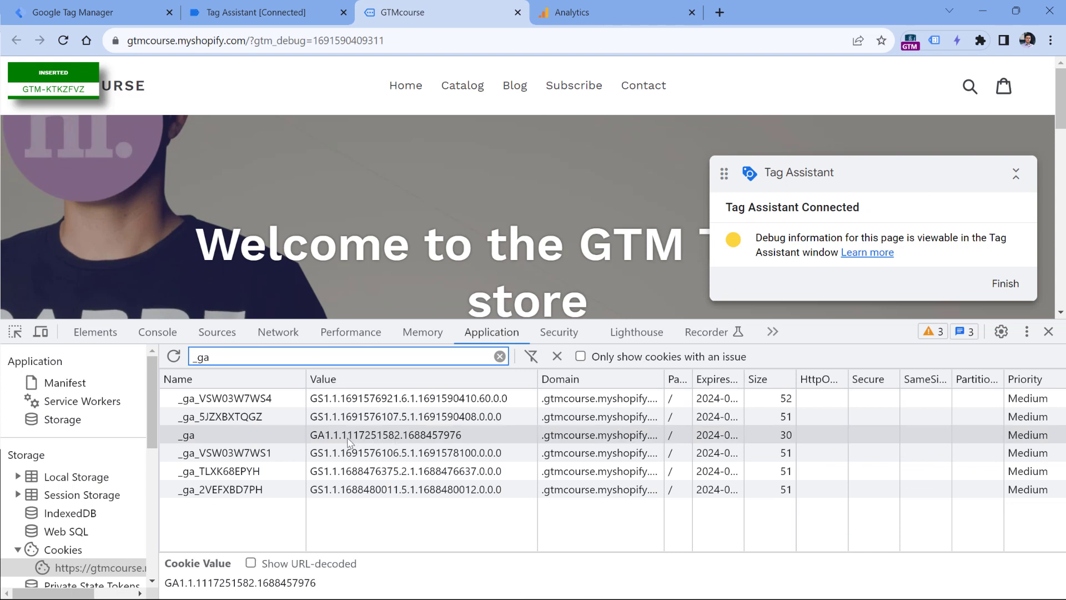
mouse_move(422, 441)
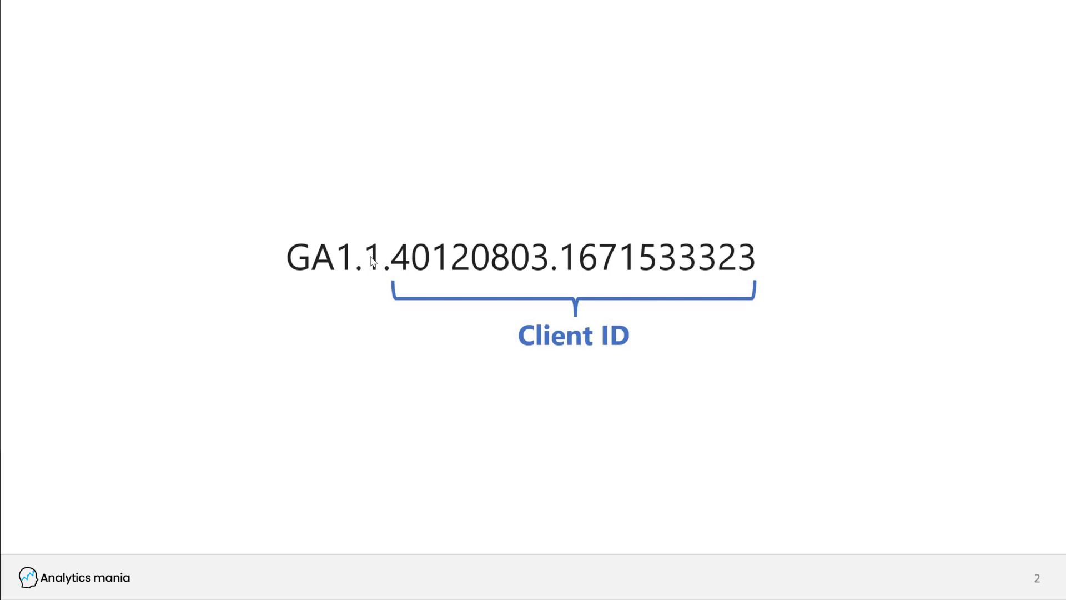
mouse_move(640, 267)
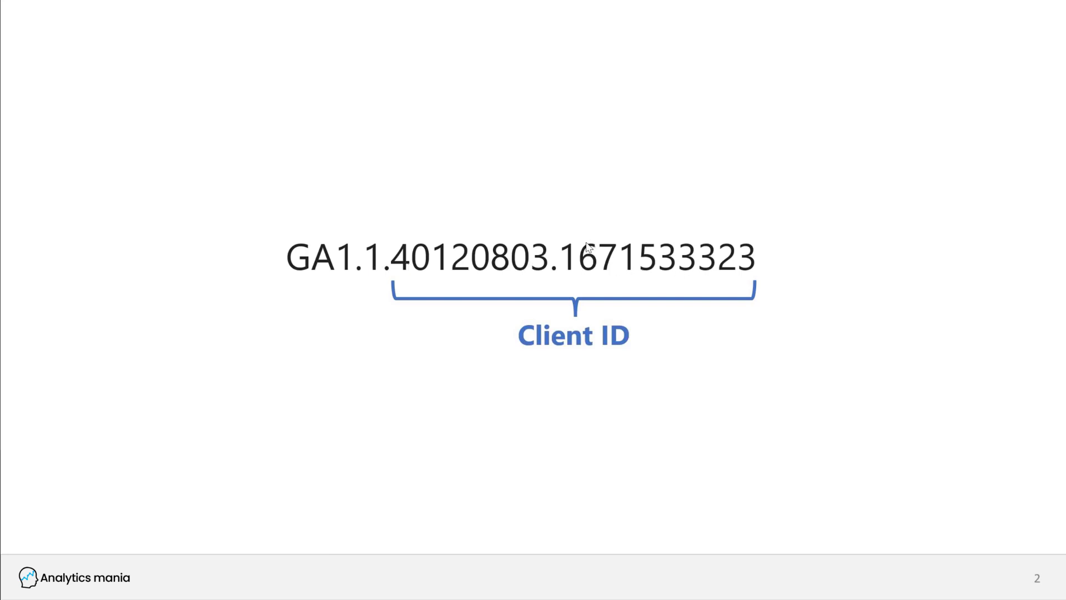
mouse_move(667, 262)
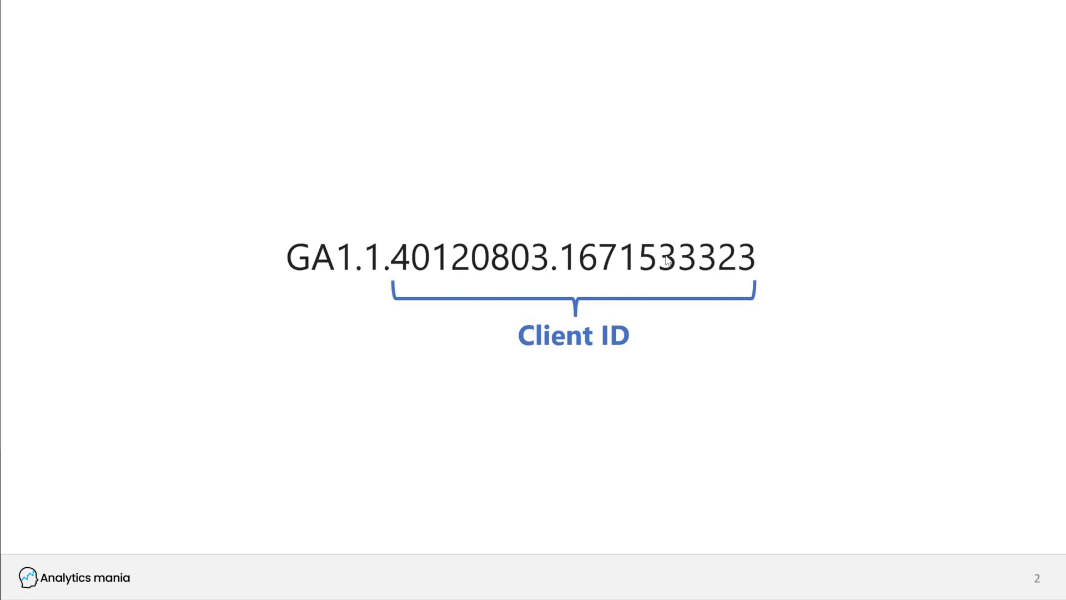
mouse_move(478, 266)
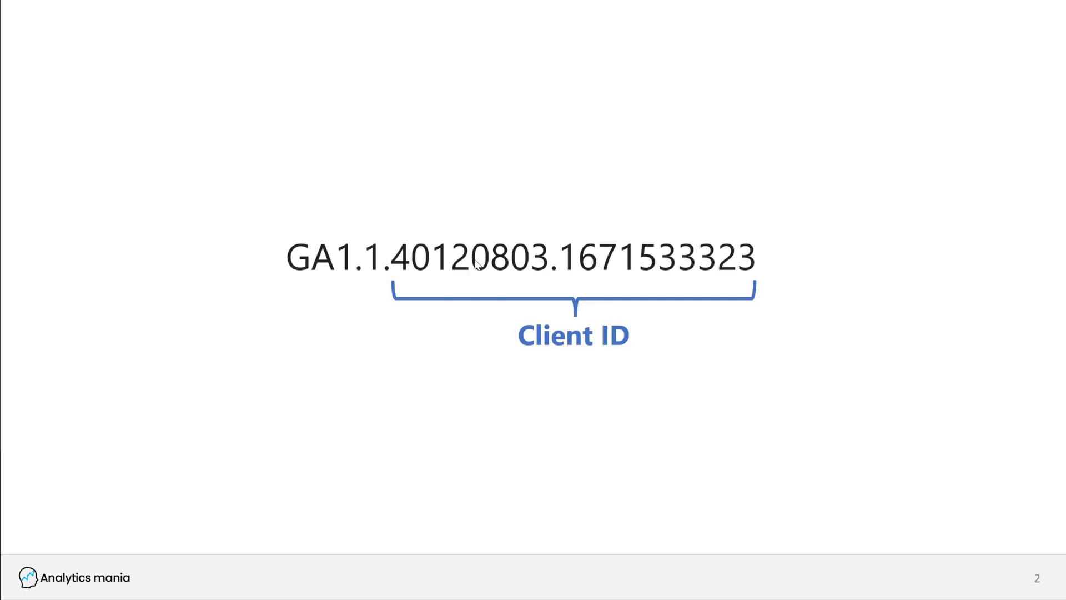
mouse_move(483, 264)
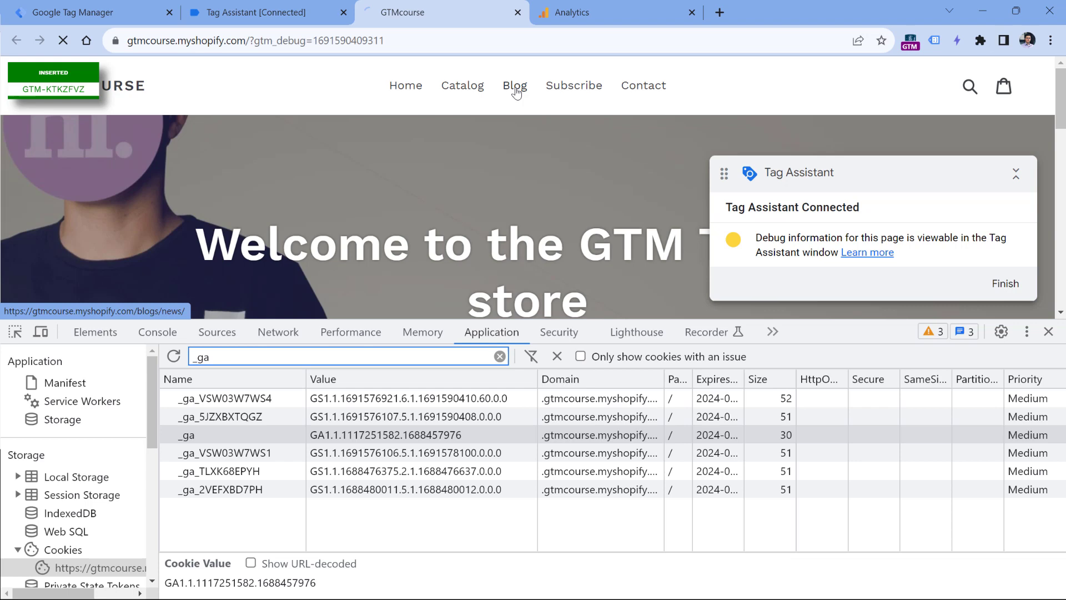
On the blog page, delete the _ga cookie and reload to regenerate it as GA1.1.385977604.1691590601.
click(514, 85)
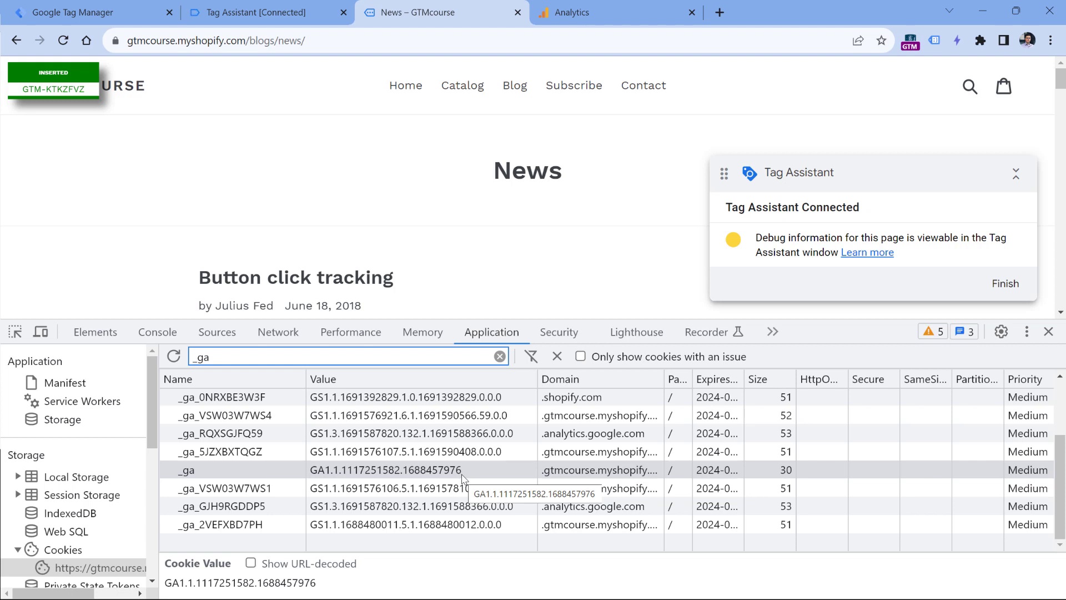
click(64, 40)
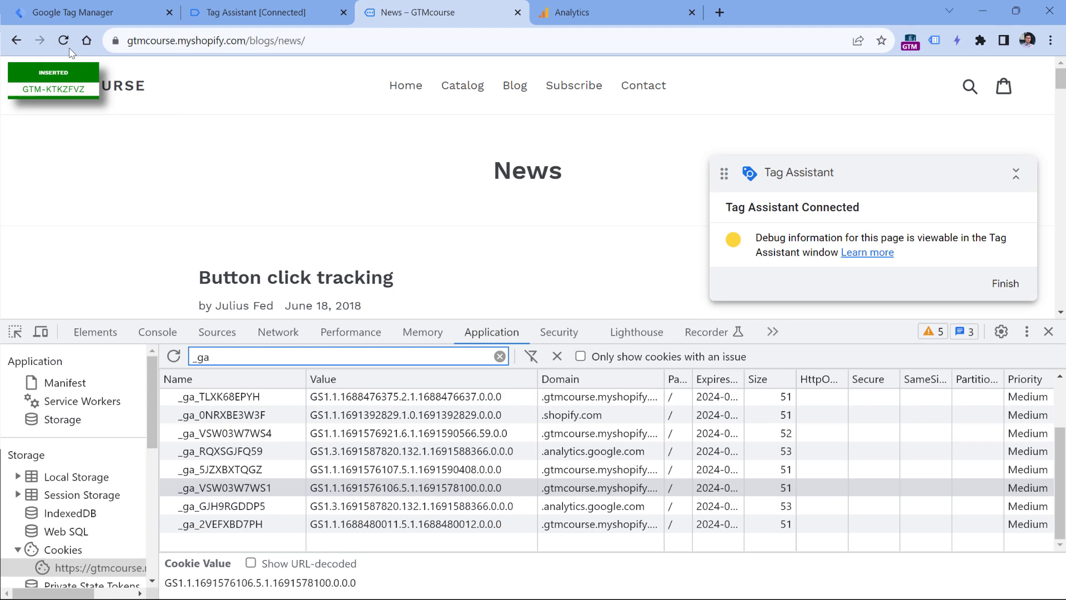
click(62, 40)
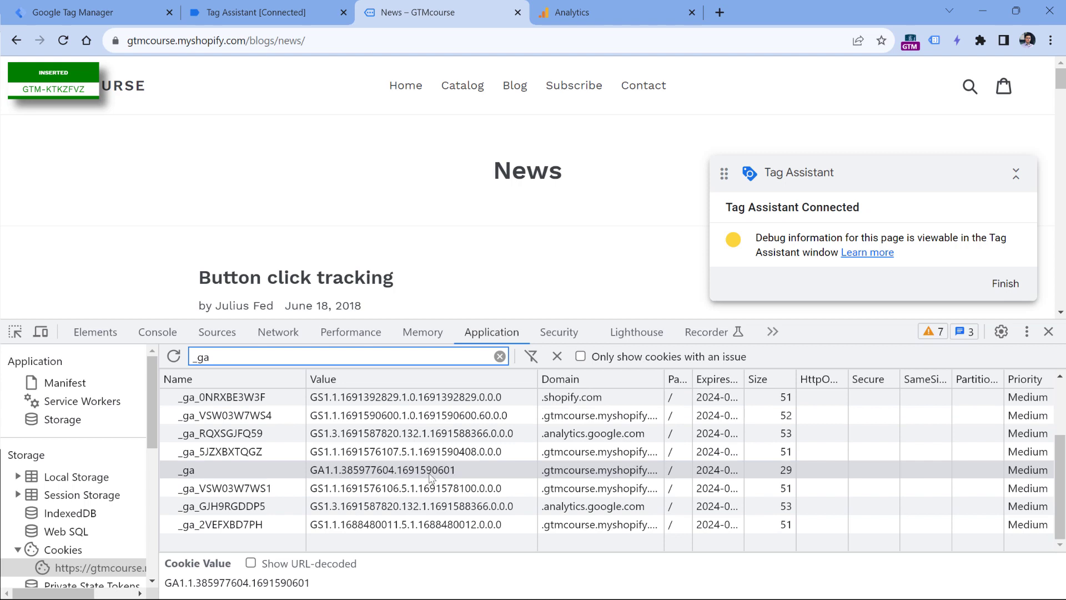
mouse_move(447, 477)
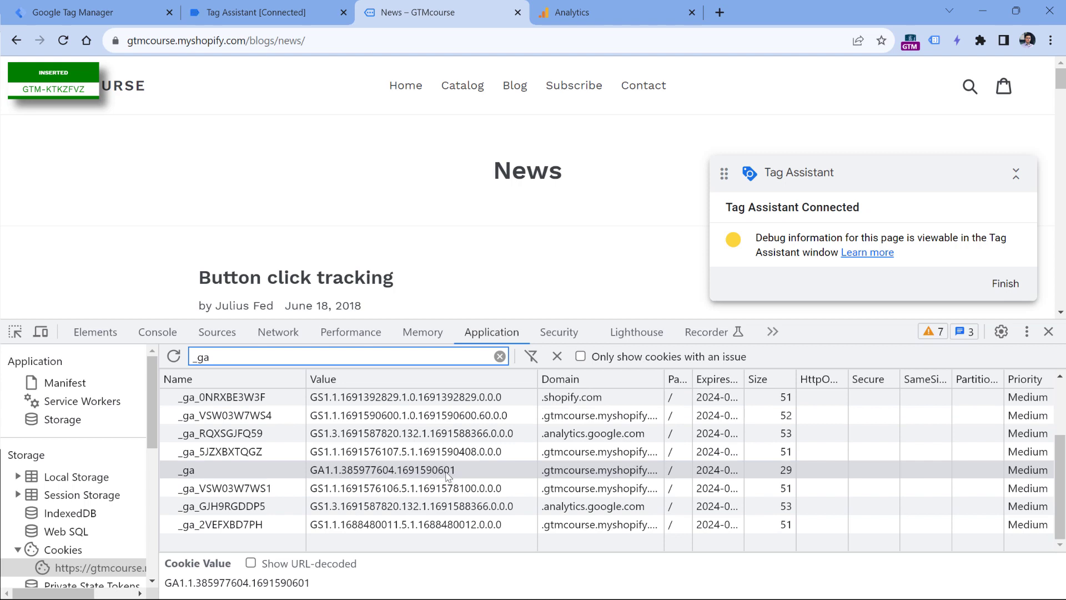
mouse_move(447, 470)
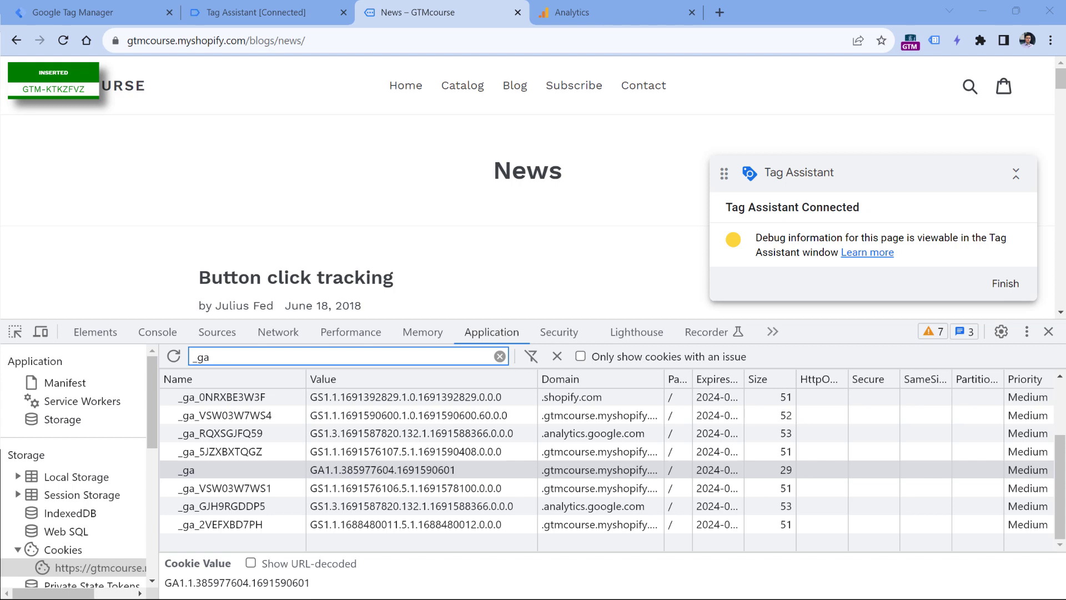
click(609, 12)
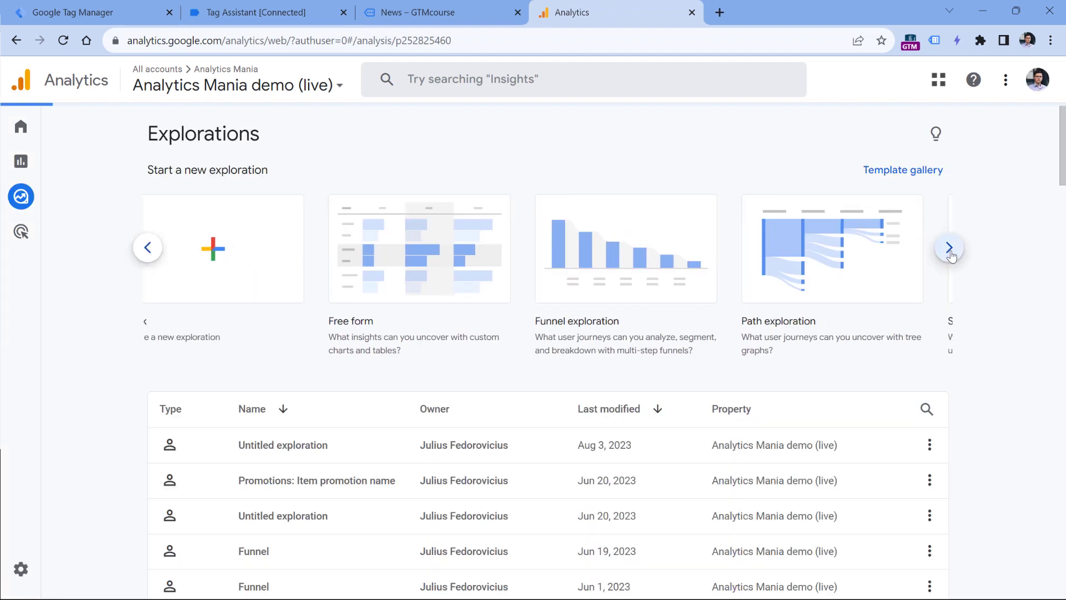
Browse the GA4 exploration templates to the User explorer for client 1117251582.1688457976.
click(950, 247)
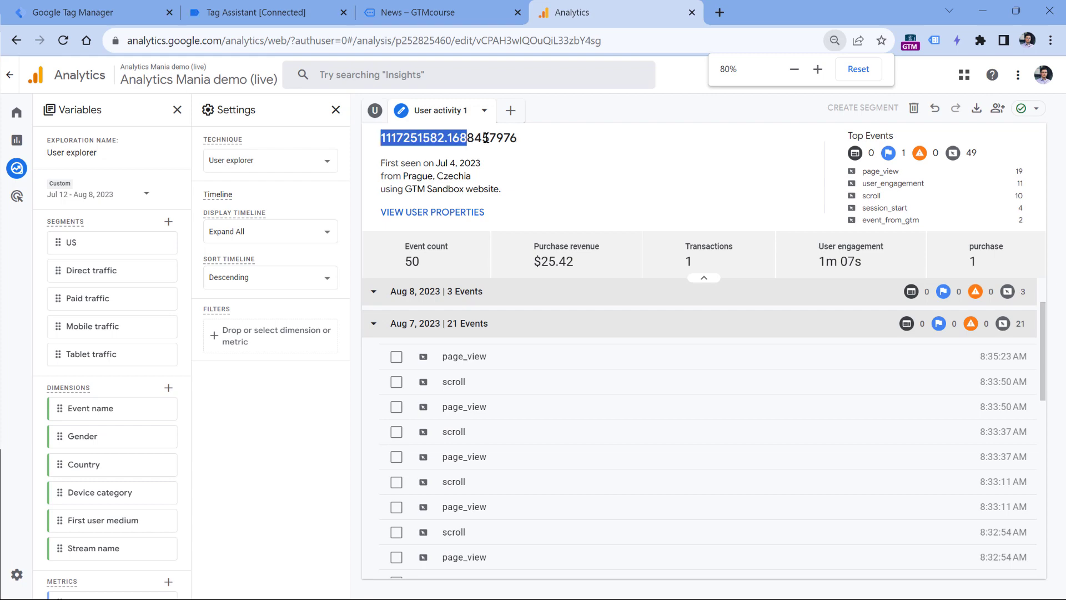
click(782, 13)
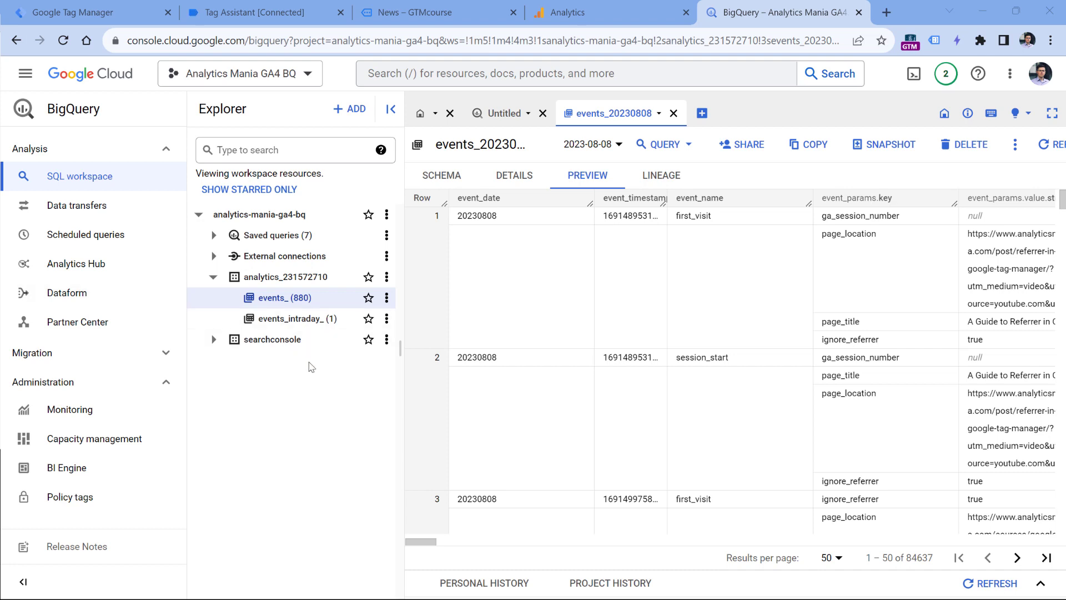
mouse_move(361, 419)
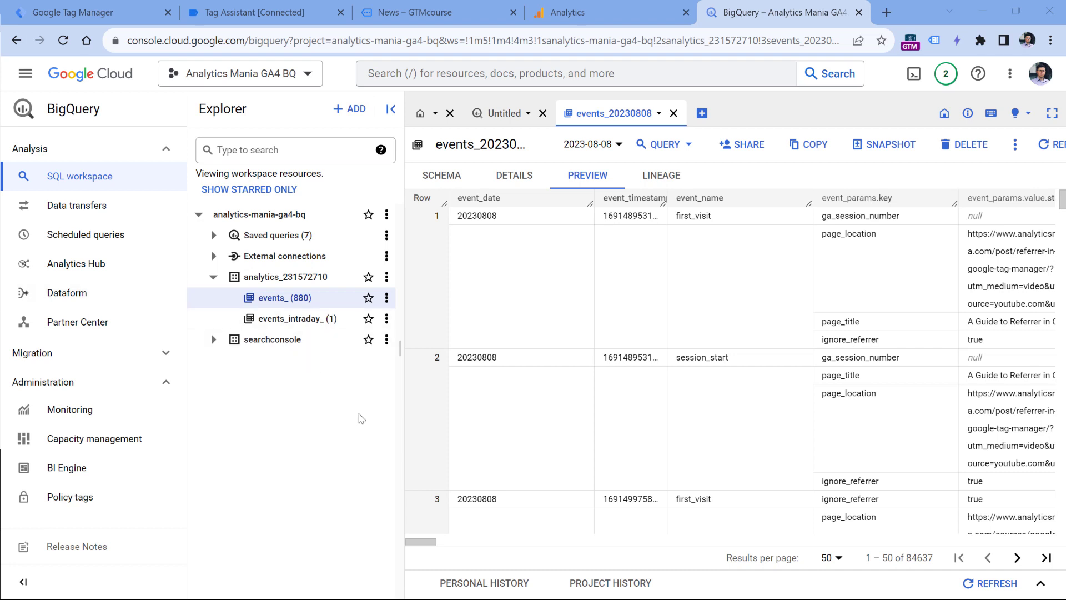
Scroll the events_20230808 preview to the user_pseudo_id column, then return to the store's cookies.
drag(422, 540, 438, 546)
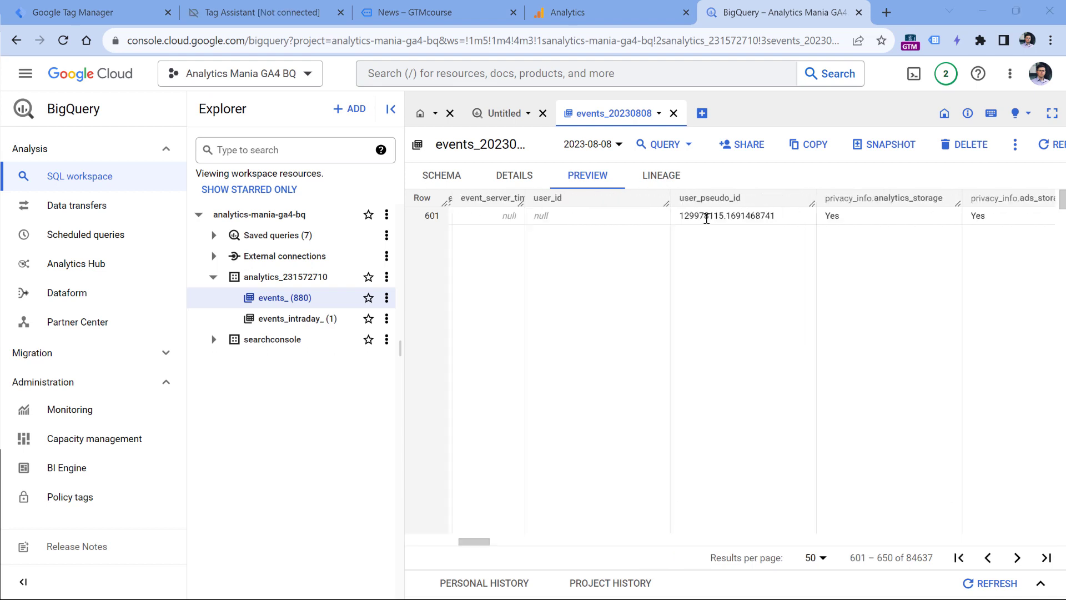
mouse_move(707, 216)
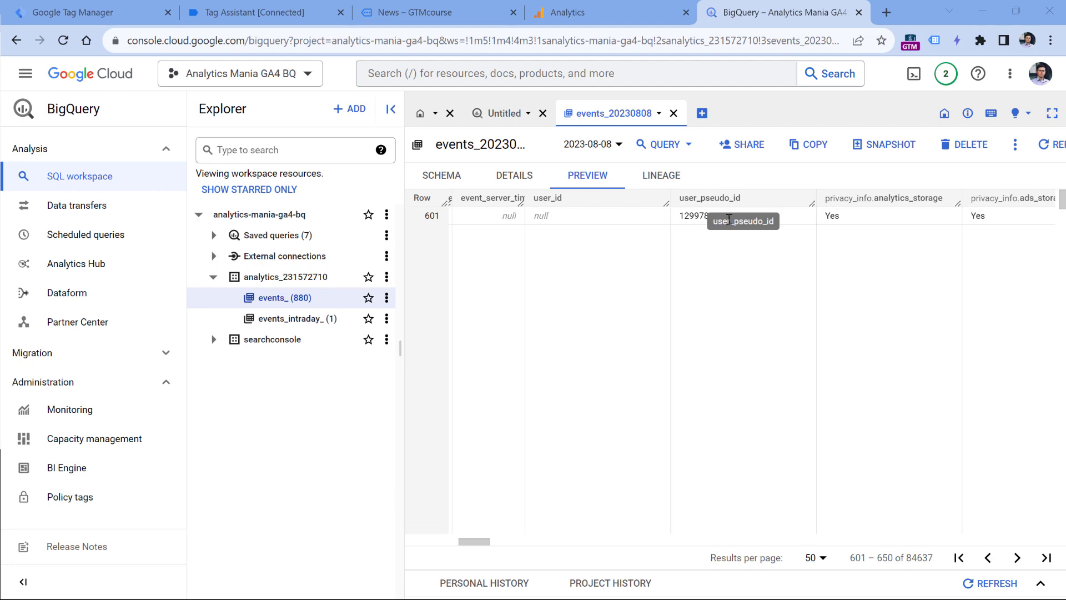
click(438, 12)
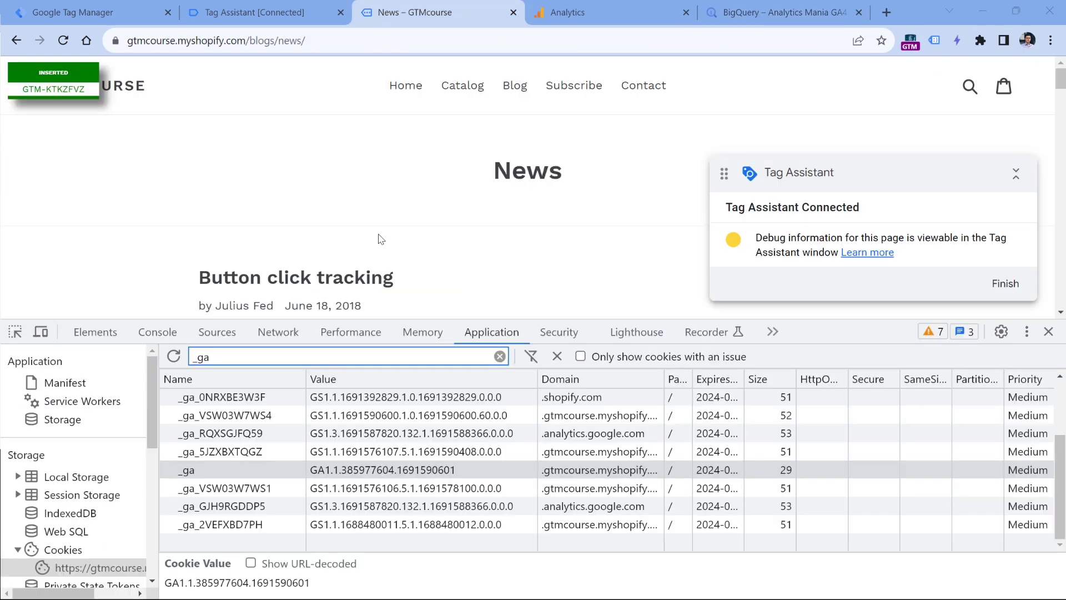
mouse_move(314, 481)
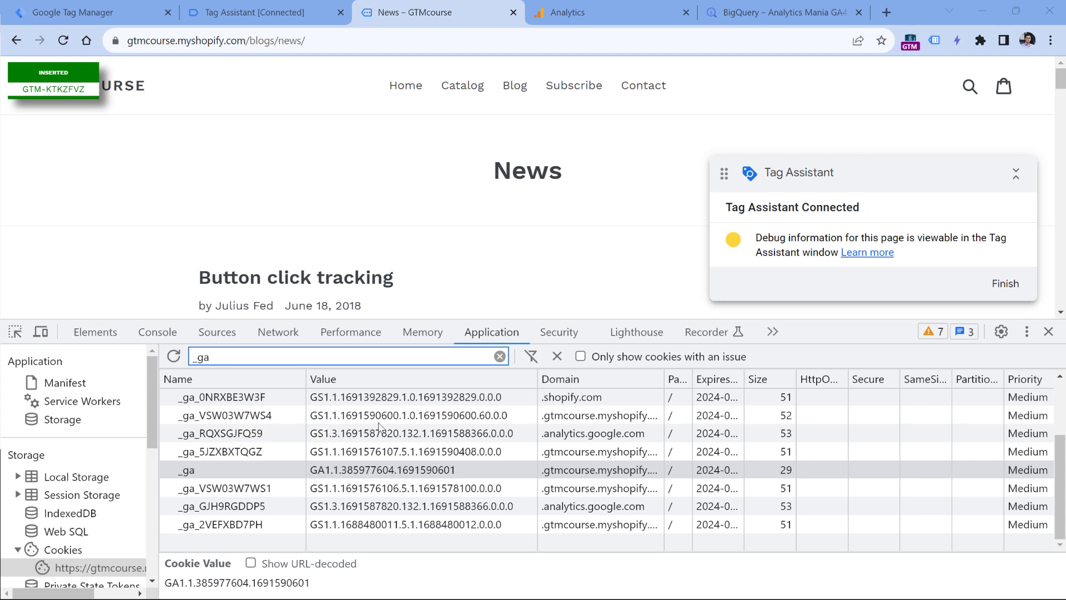
mouse_move(380, 414)
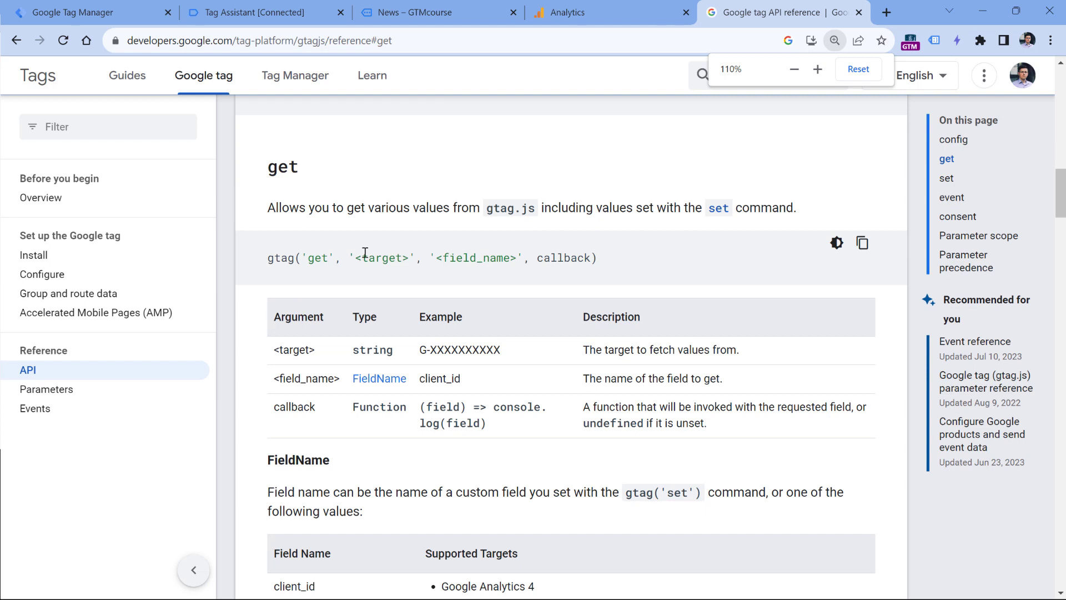
mouse_move(437, 377)
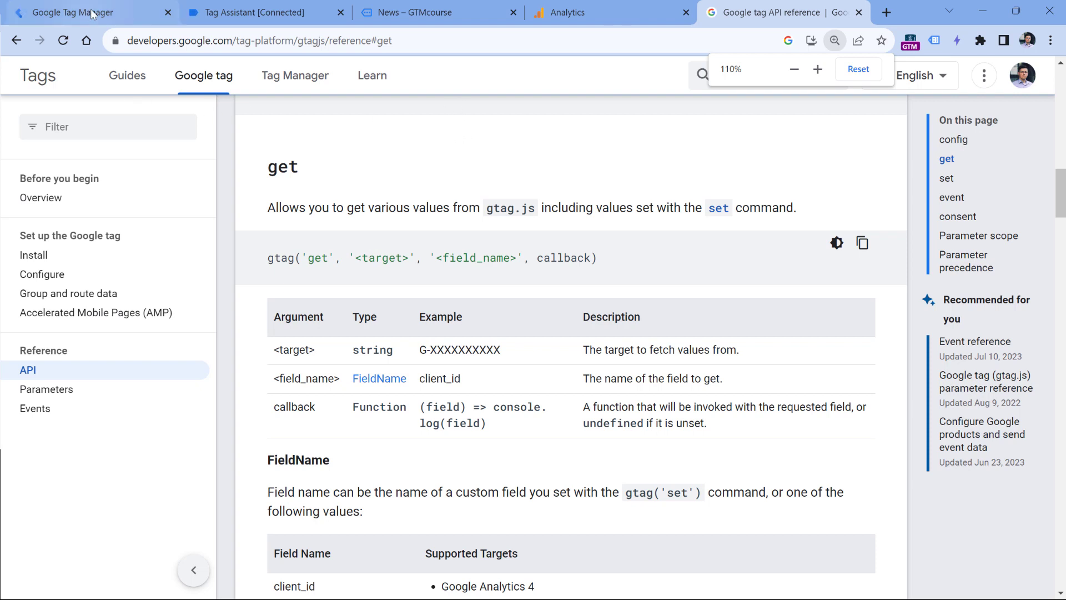
mouse_move(75, 12)
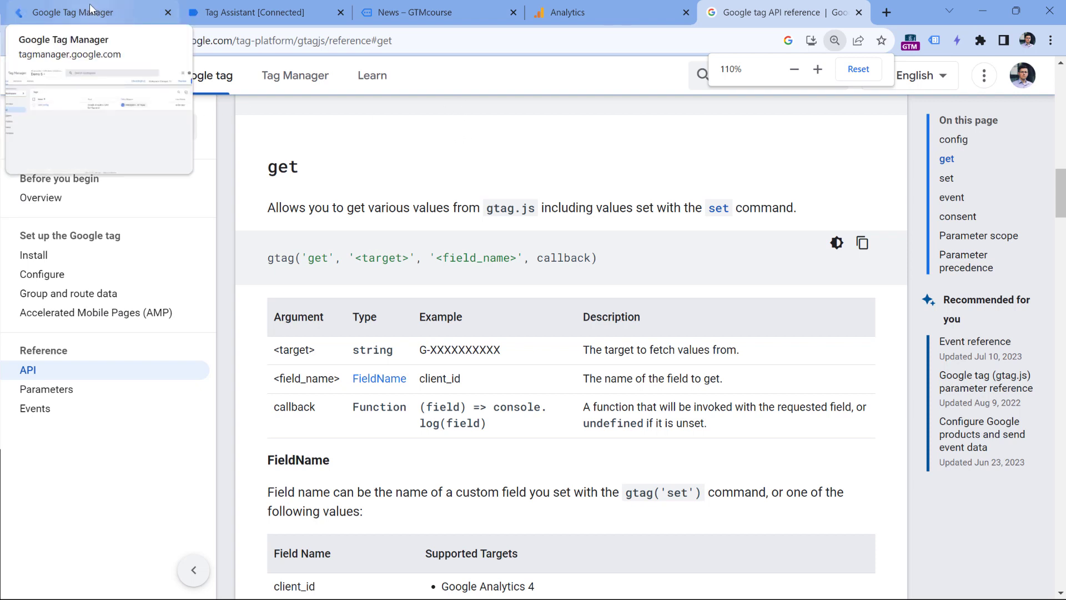
Search the Community Template Gallery for 'gtag' and add the GTAG GET API template to Demo 5.
click(88, 12)
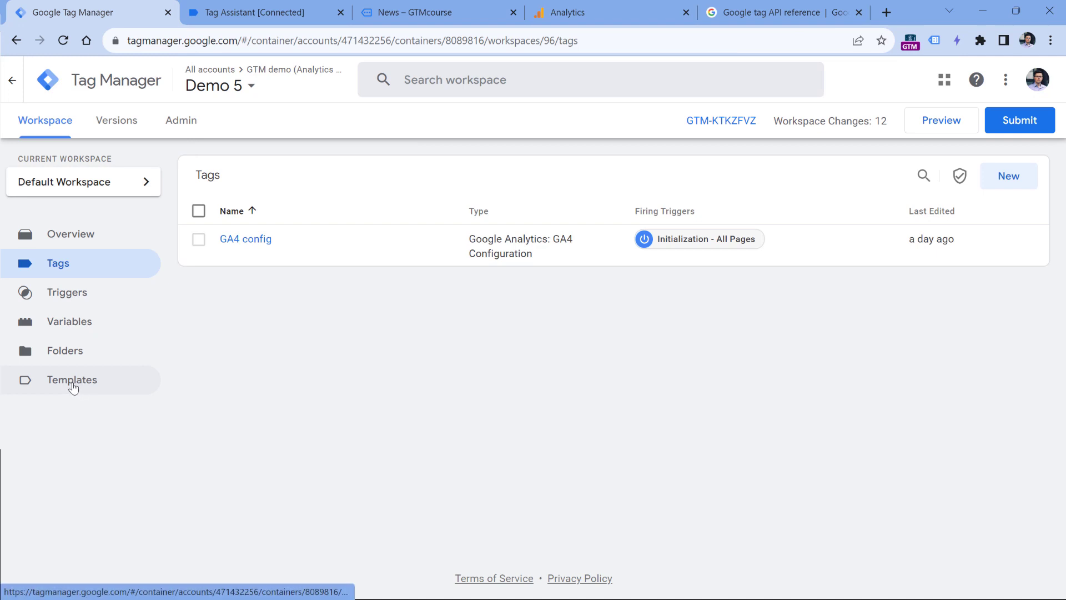
mouse_move(202, 147)
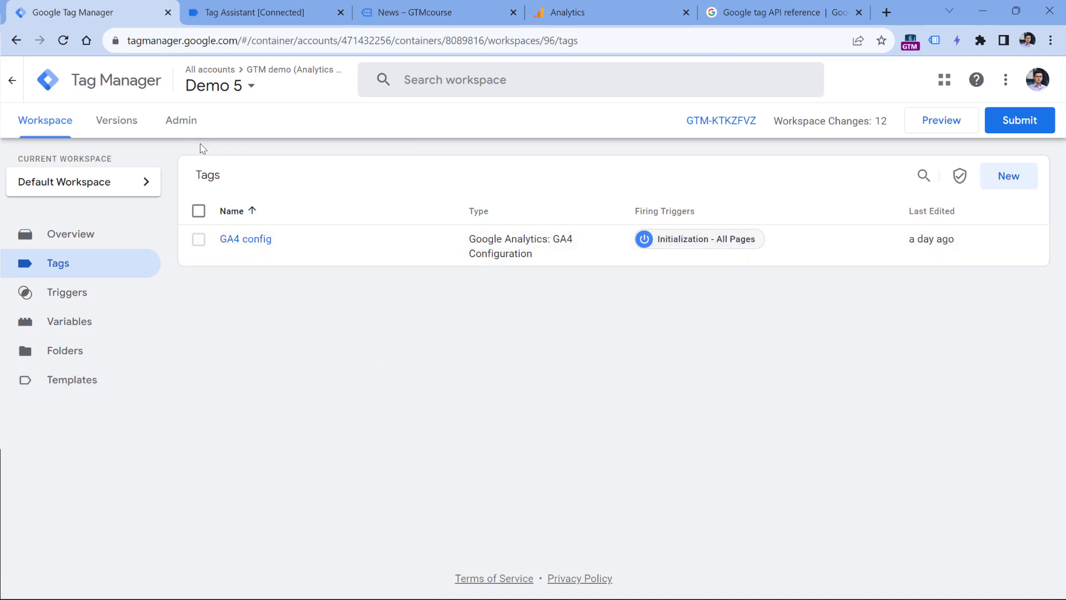
click(71, 380)
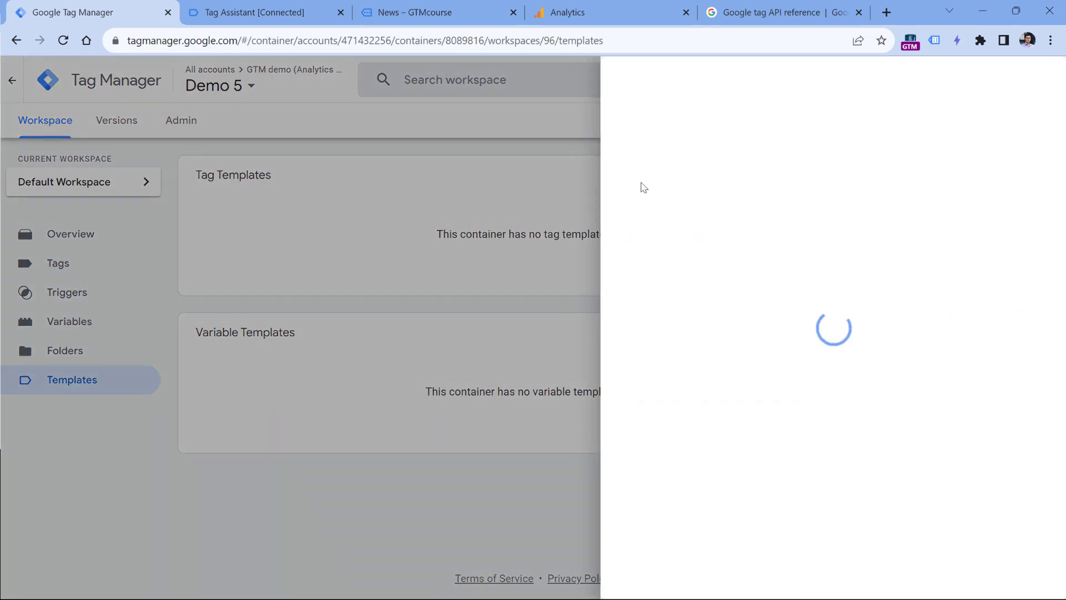
text(gtag)
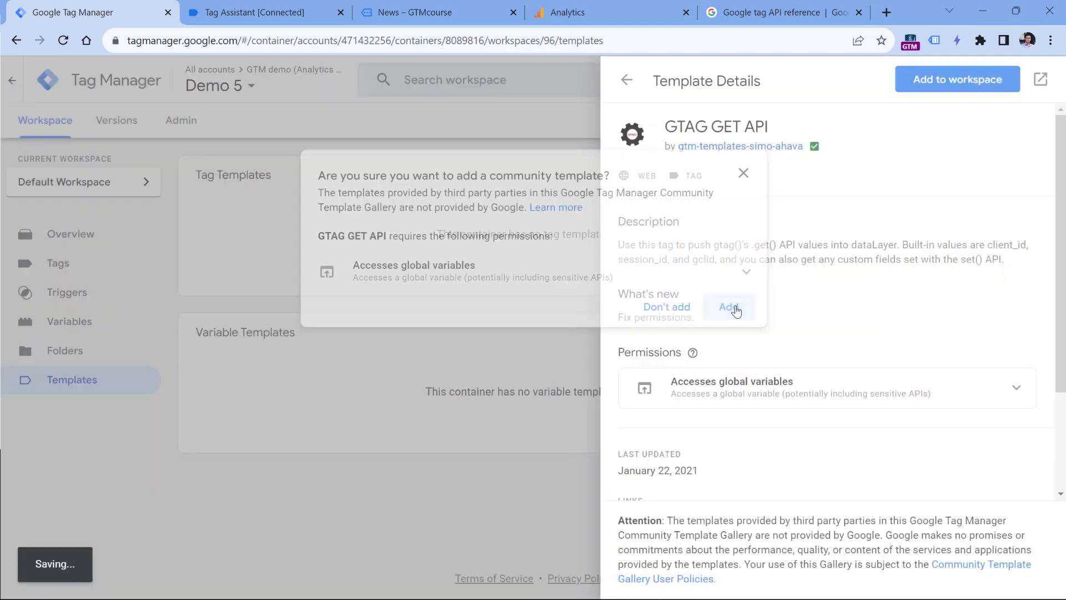
click(726, 306)
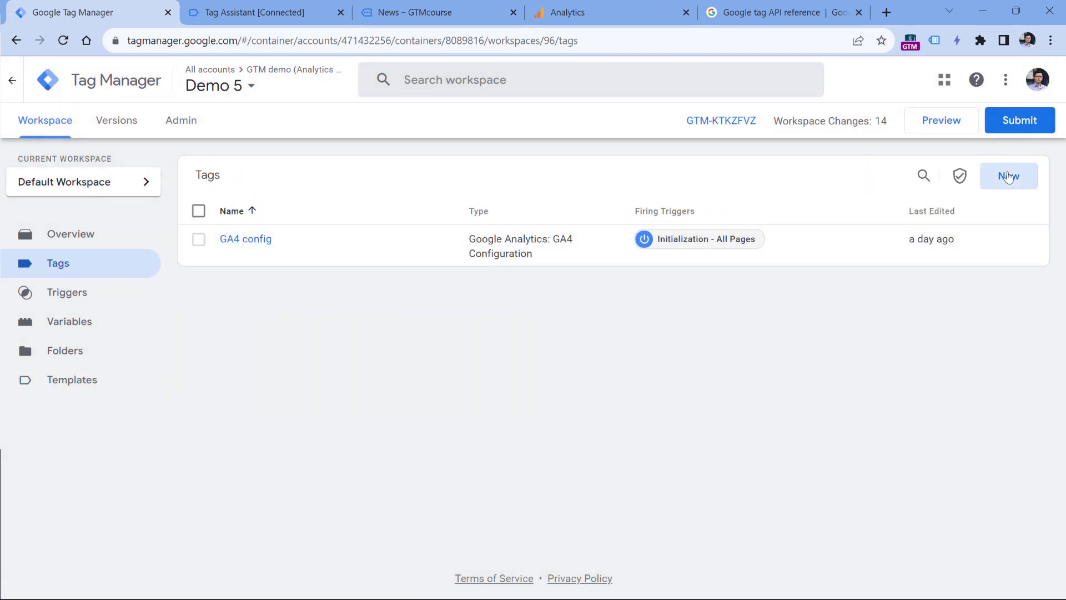
Start a new tag of type GTAG GET API, ready for its measurement ID.
click(1008, 176)
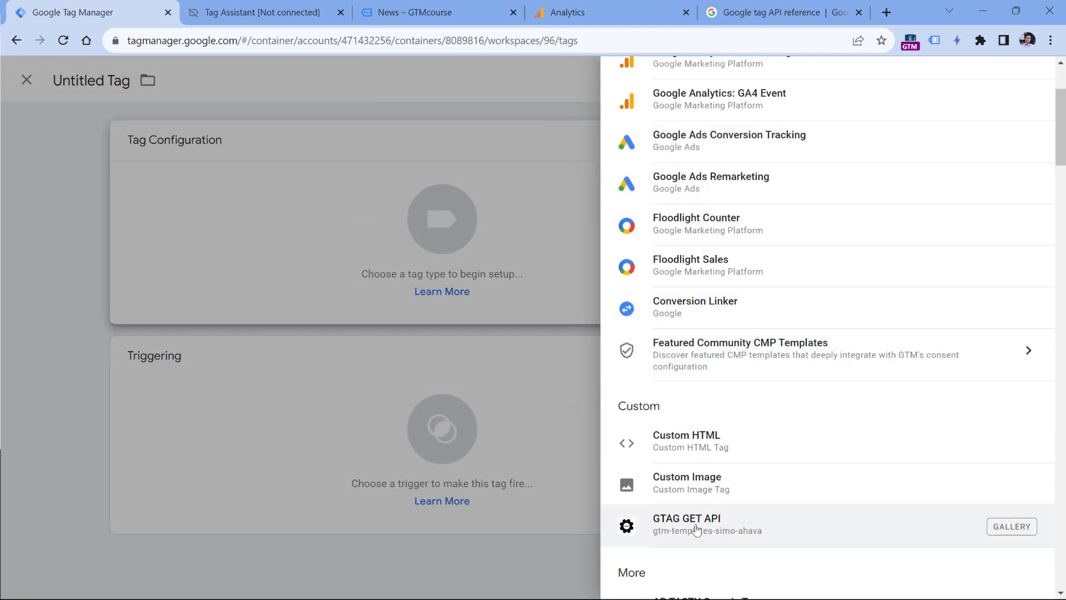
click(686, 519)
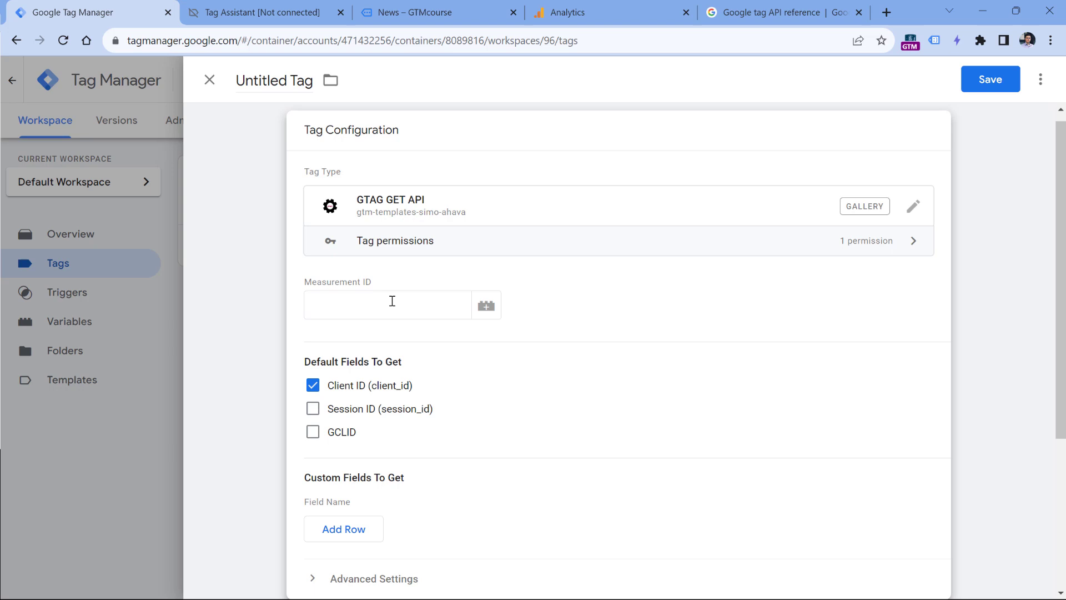
click(603, 12)
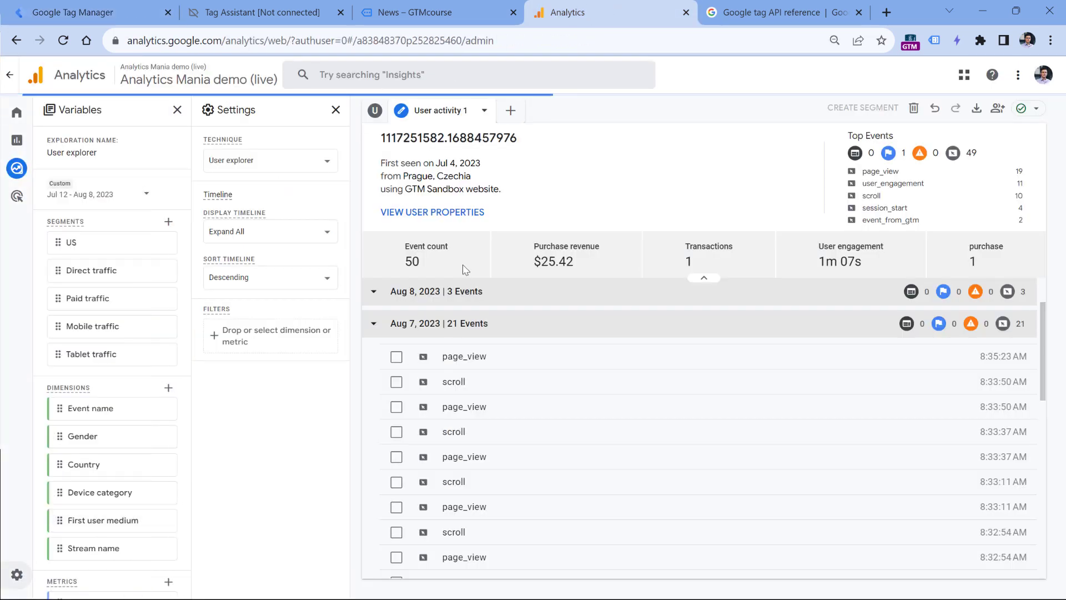
Copy the GTM Sandbox web stream's measurement ID G-VSW03W7WS4 from GA4 Admin > Data Streams.
click(17, 574)
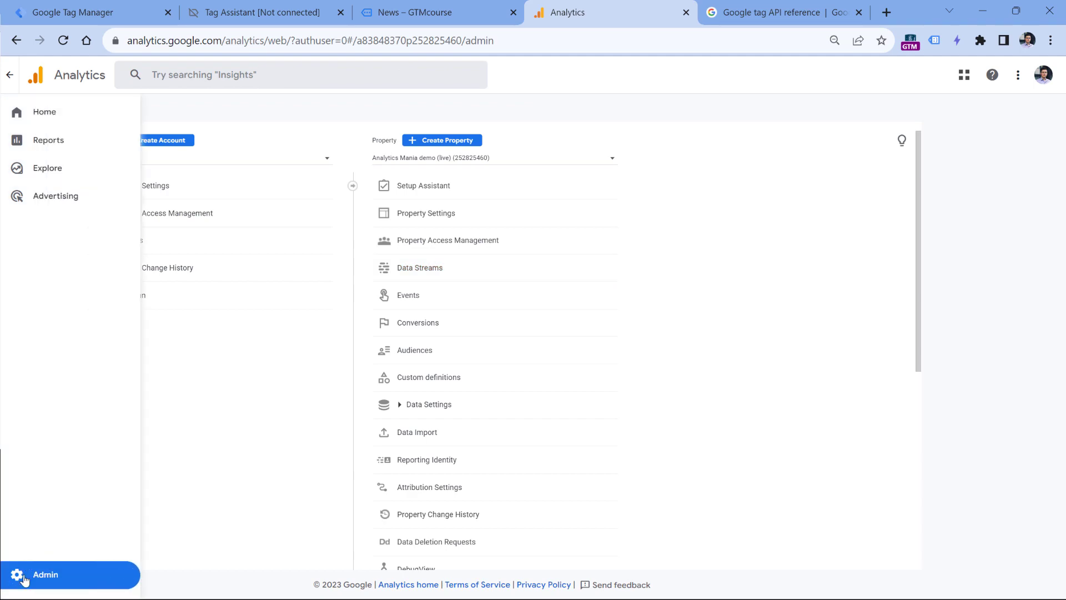
click(420, 268)
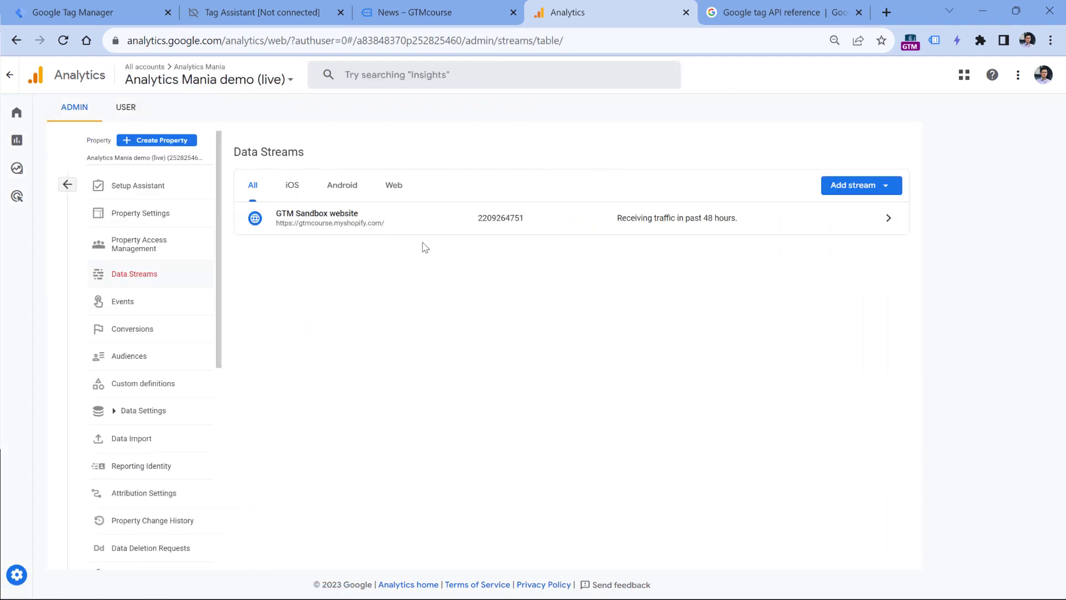
click(316, 217)
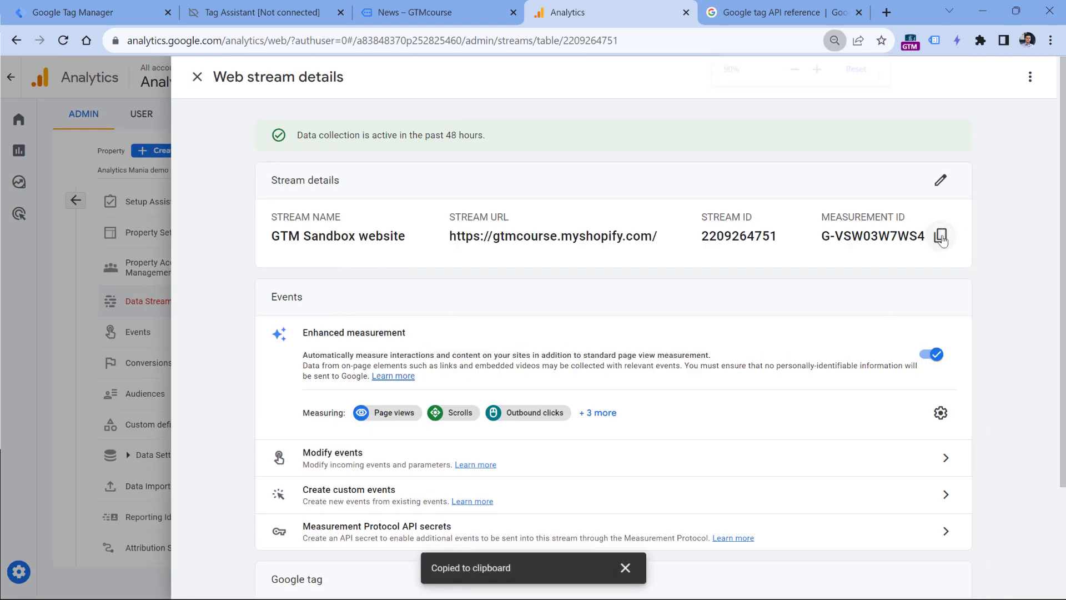
click(81, 12)
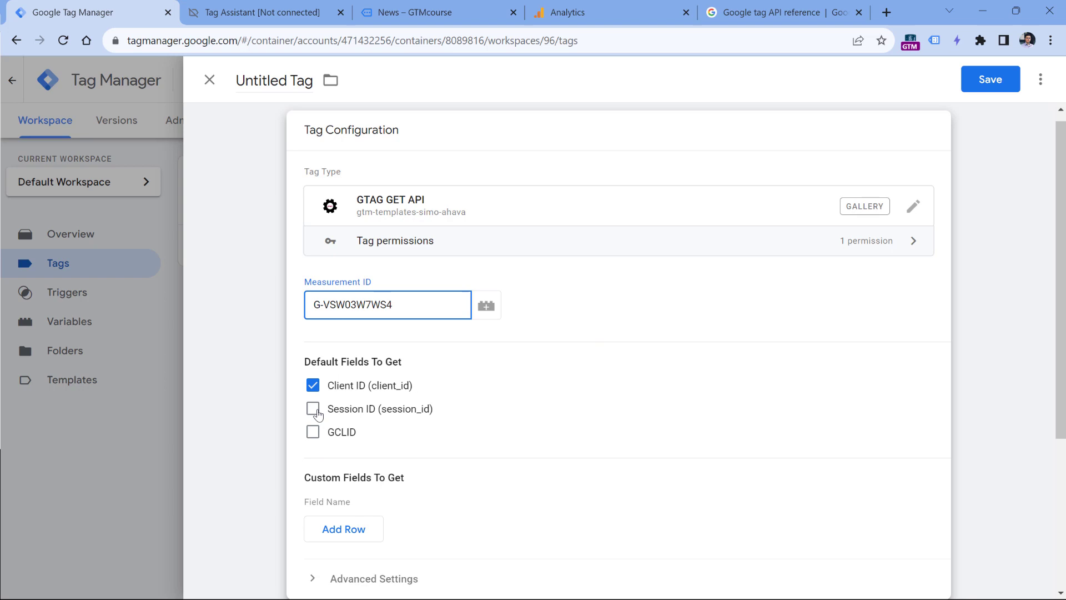
mouse_move(396, 413)
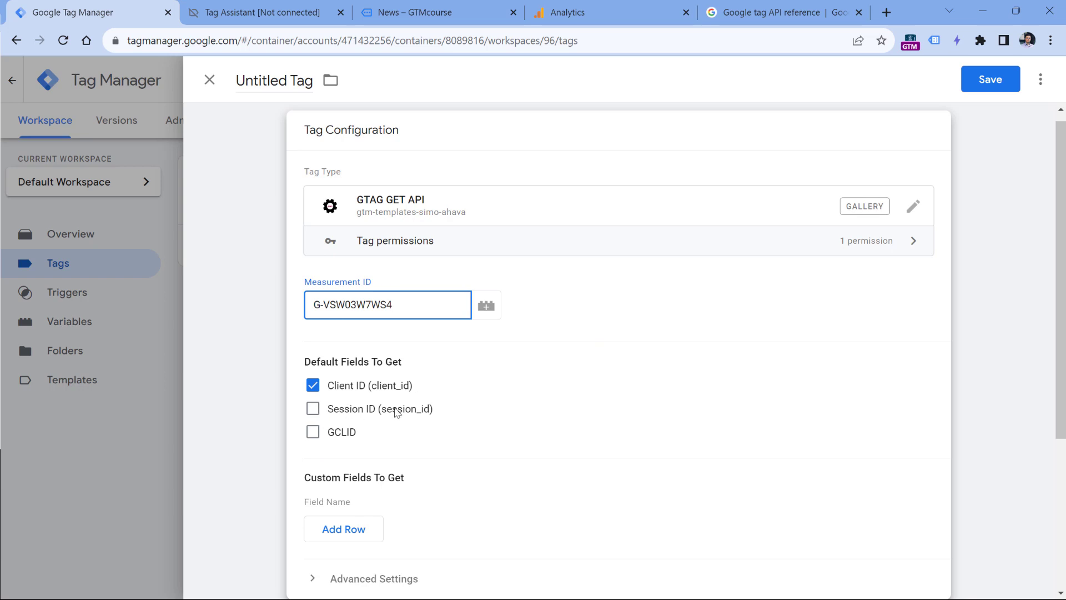
mouse_move(380, 393)
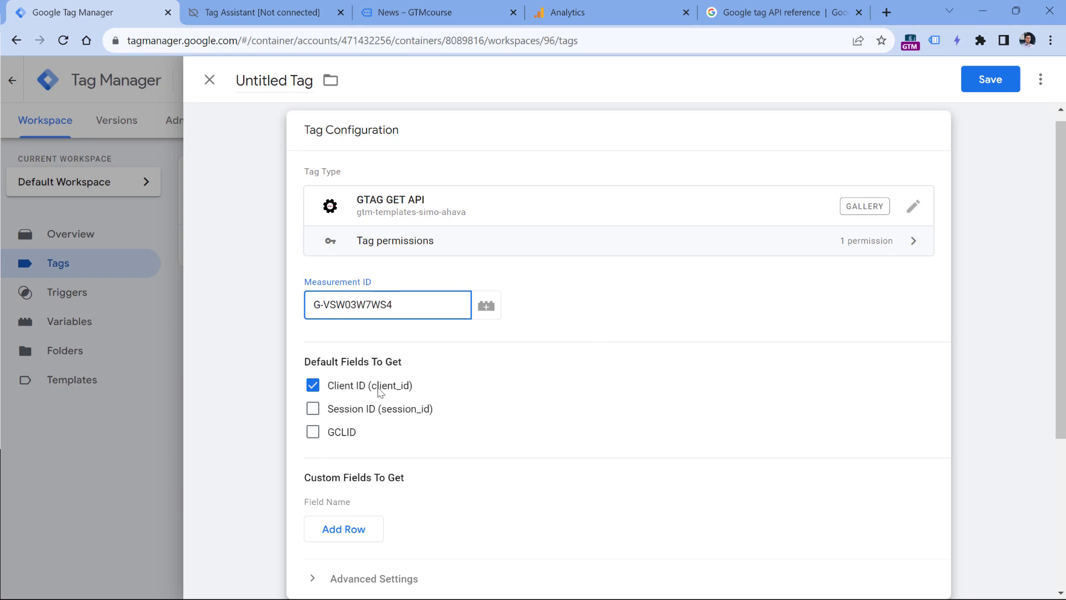
Name the tag GTAG GET API with Client ID checked and save it without a trigger.
scroll(down, 3)
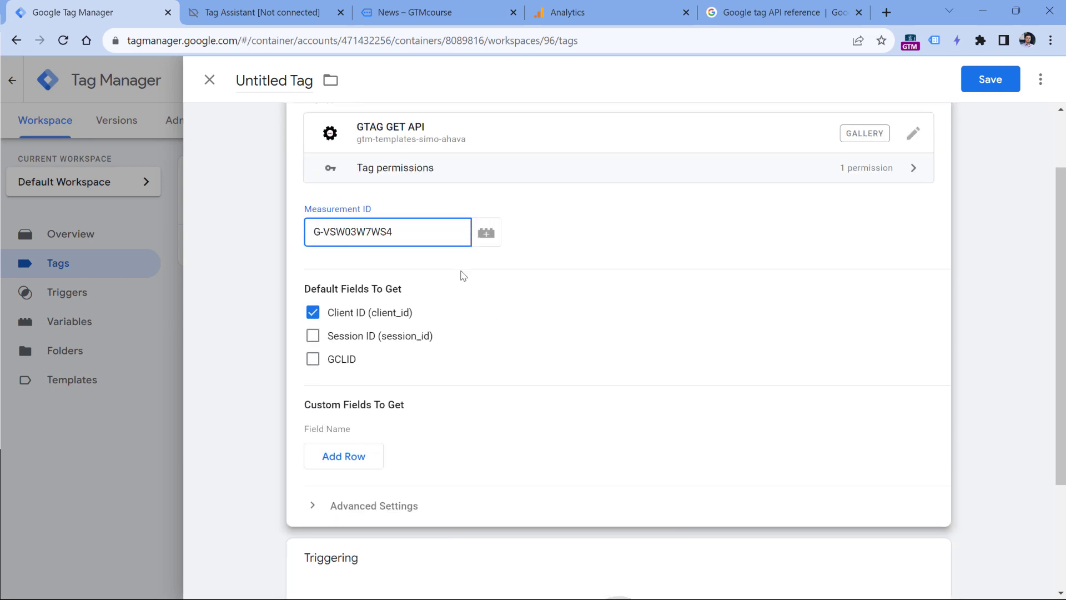
scroll(down, 3)
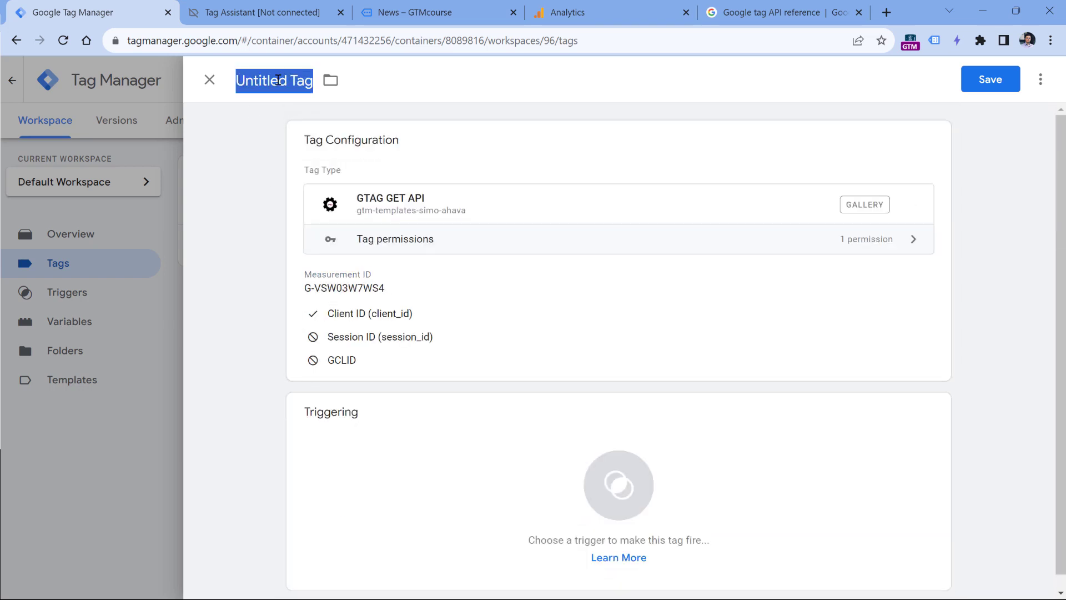
text(GTAG GET API)
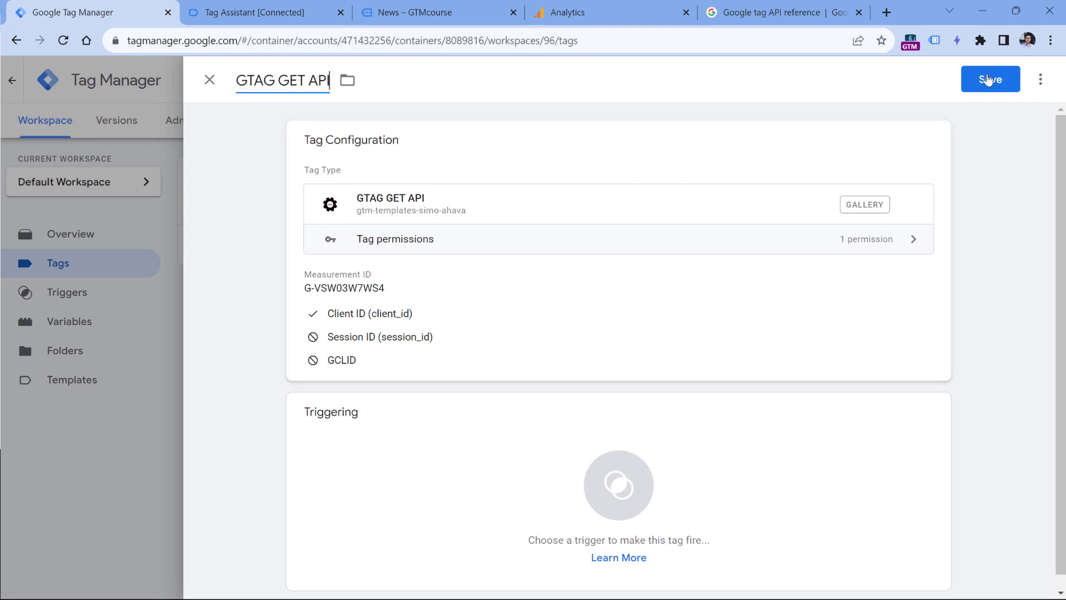
click(989, 78)
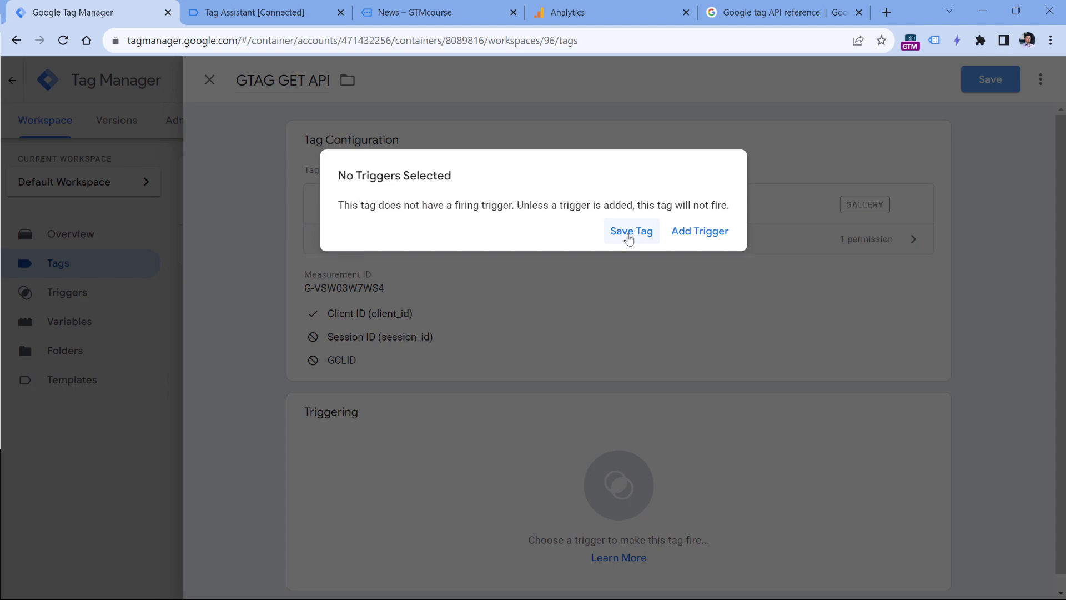
click(630, 231)
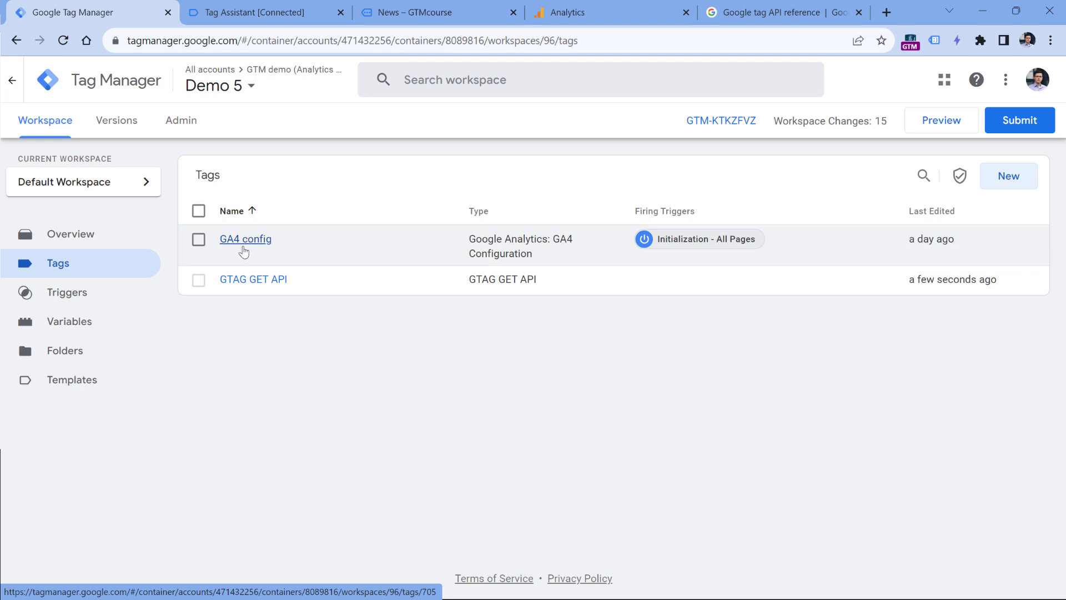
Set GA4 config's Tag Sequencing to fire GTAG GET API after it, and save.
click(245, 239)
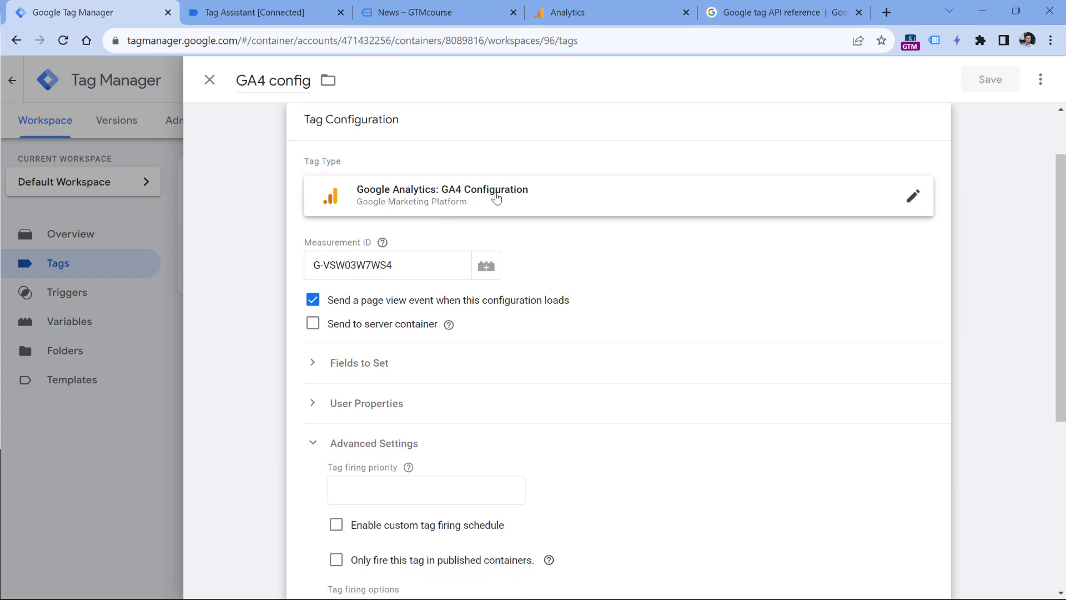
scroll(down, 3)
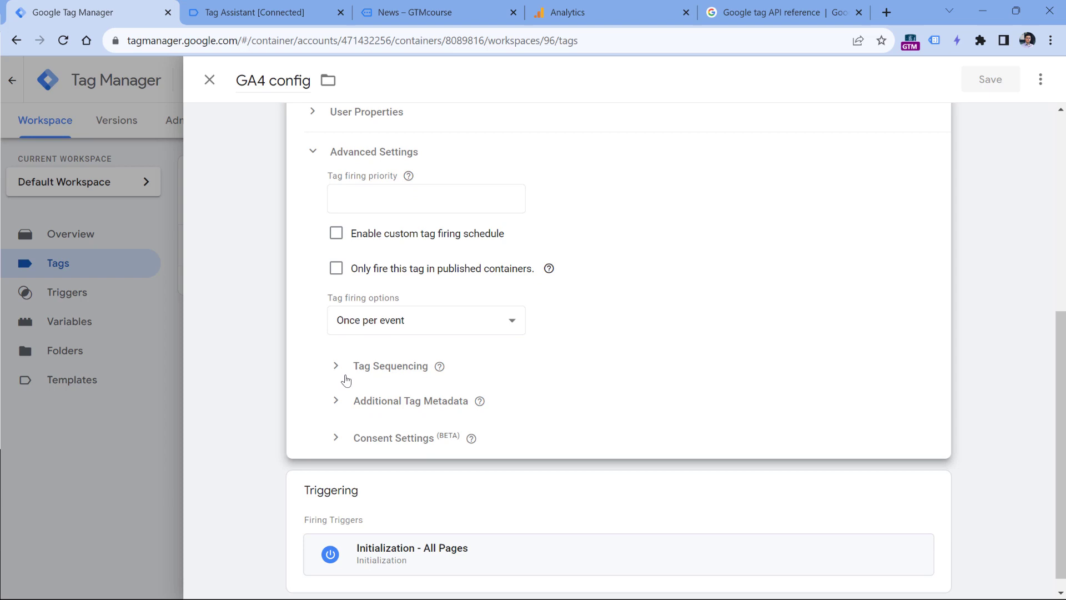
click(335, 366)
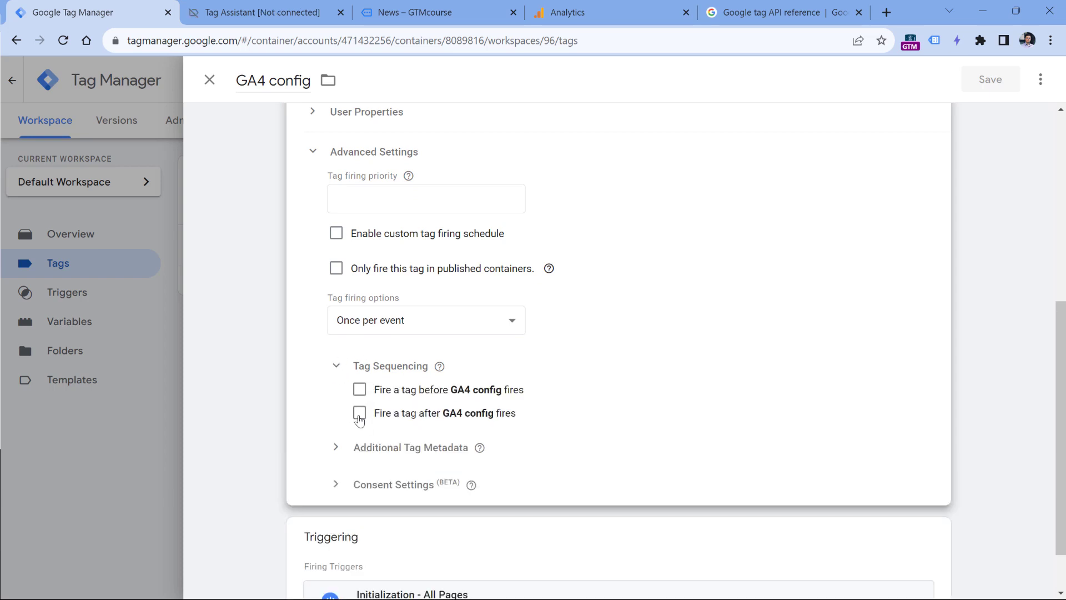
click(360, 413)
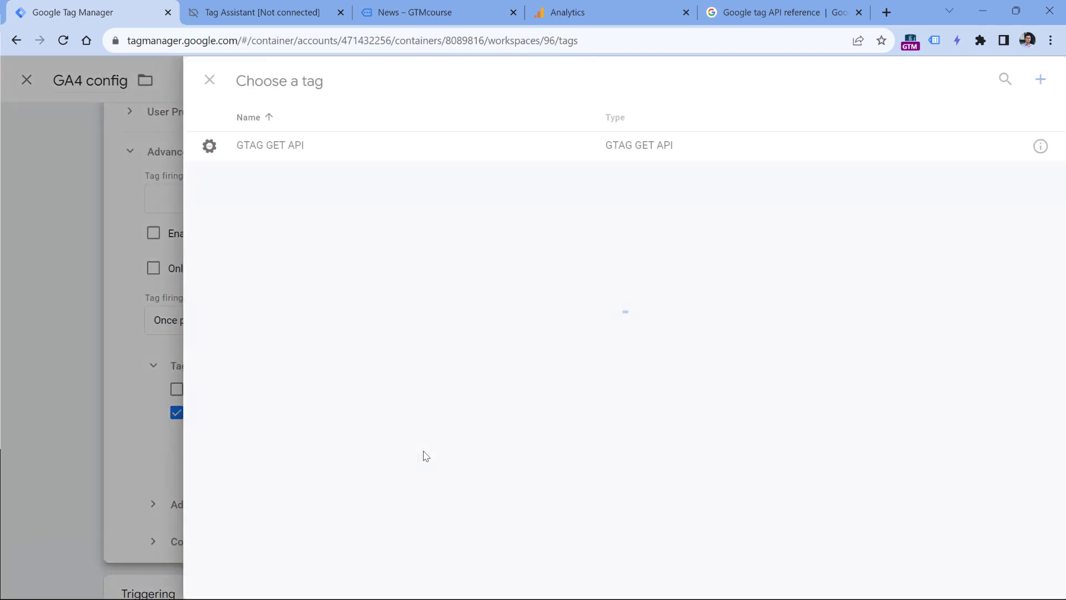
click(270, 144)
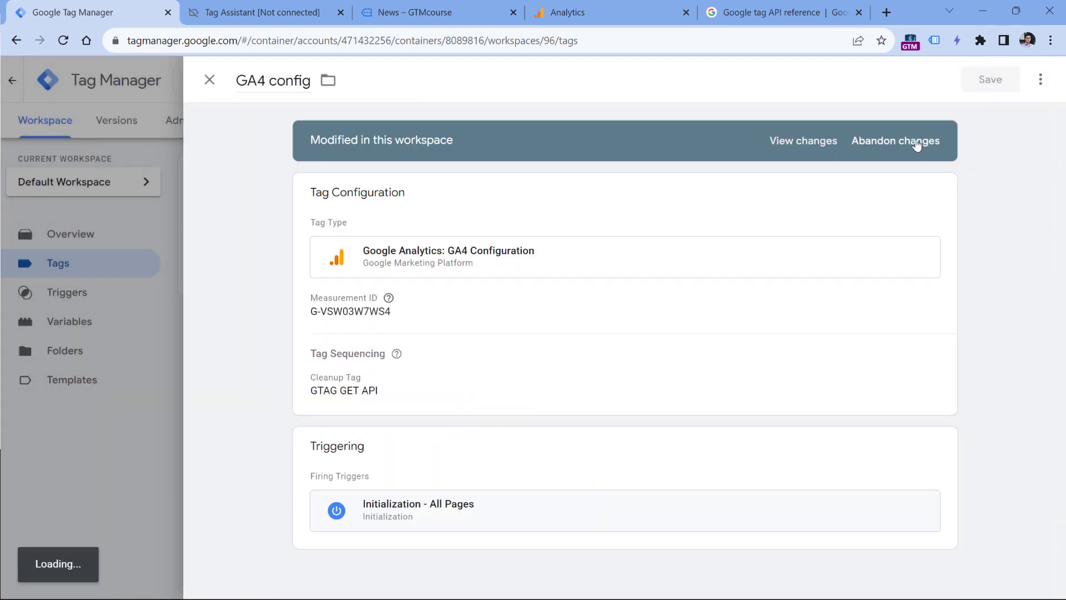
click(210, 80)
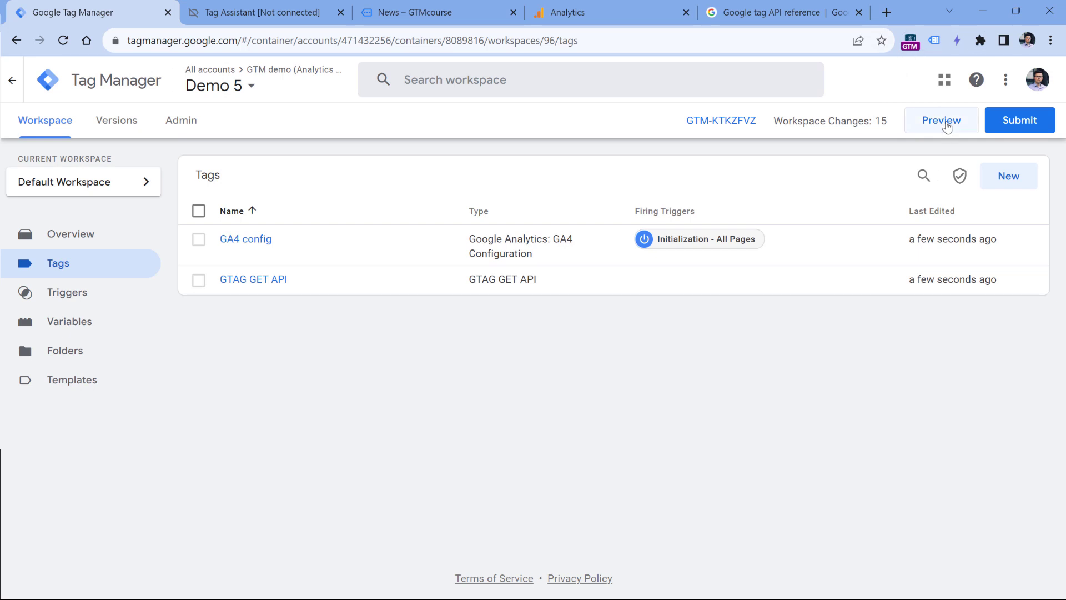
Preview the container and expand the gtagApiGet dataLayer push showing client_id 385977604.1691590601.
click(941, 120)
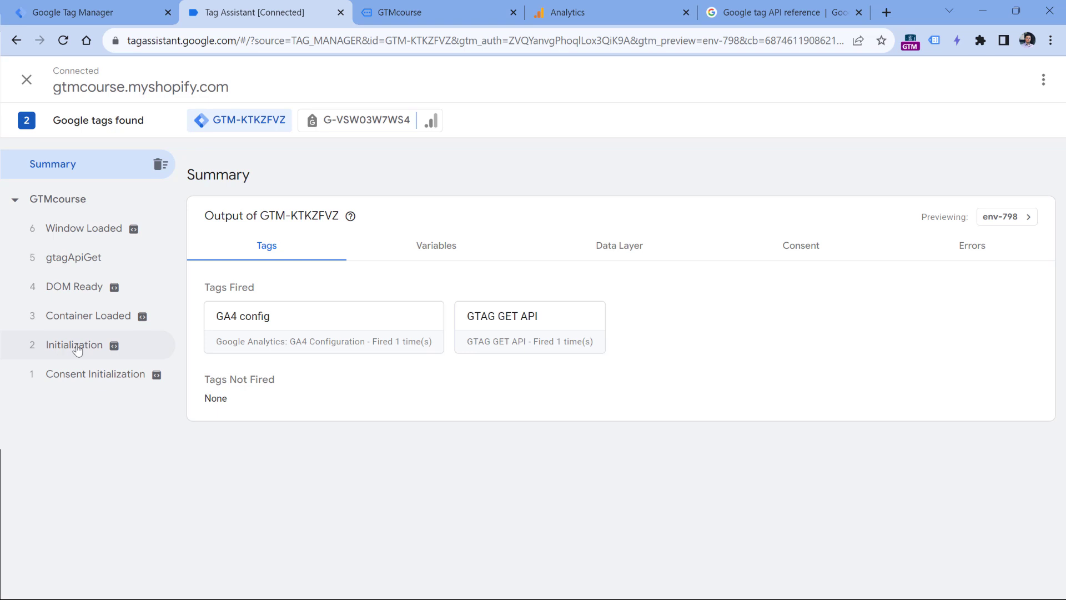
click(74, 344)
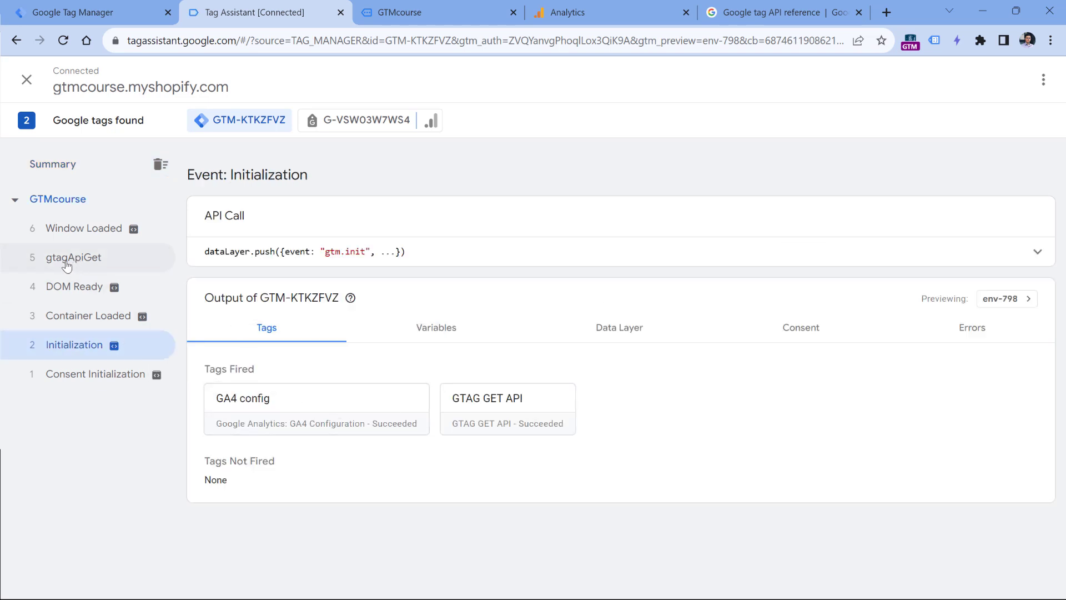
click(73, 256)
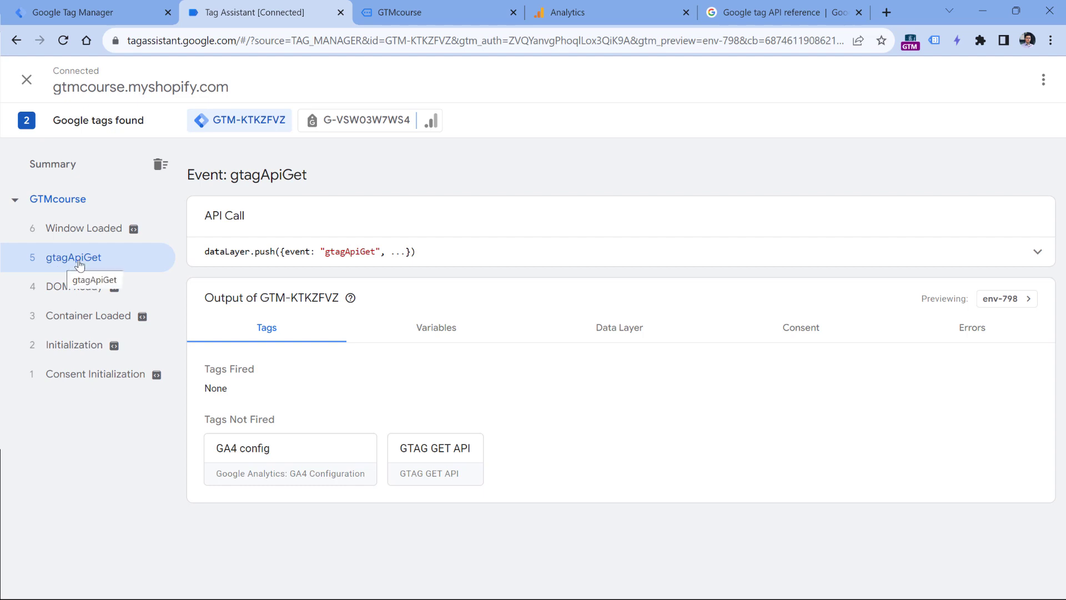
click(1035, 251)
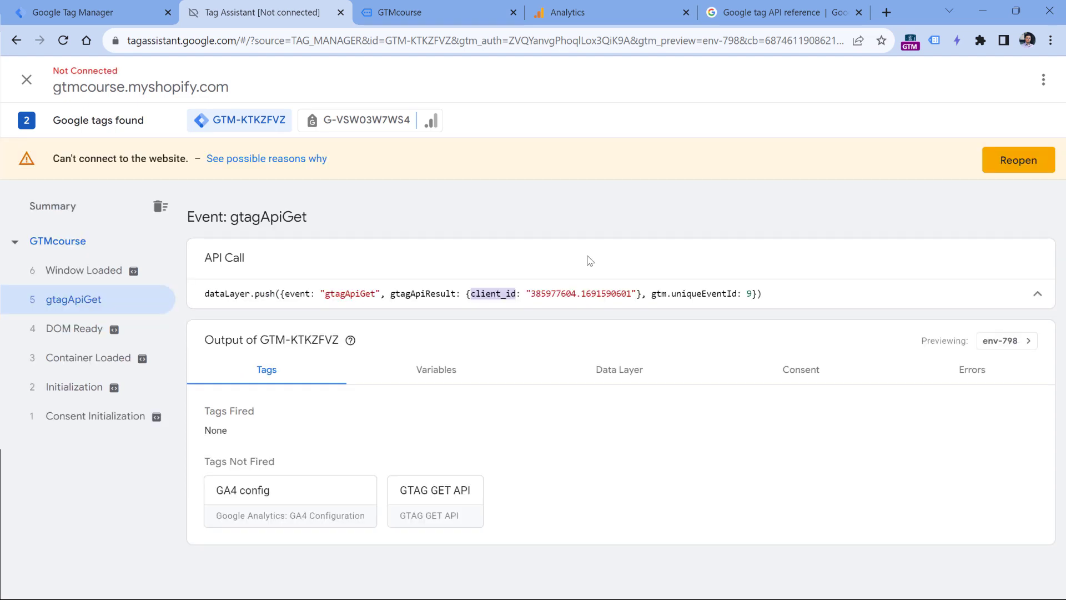
mouse_move(580, 212)
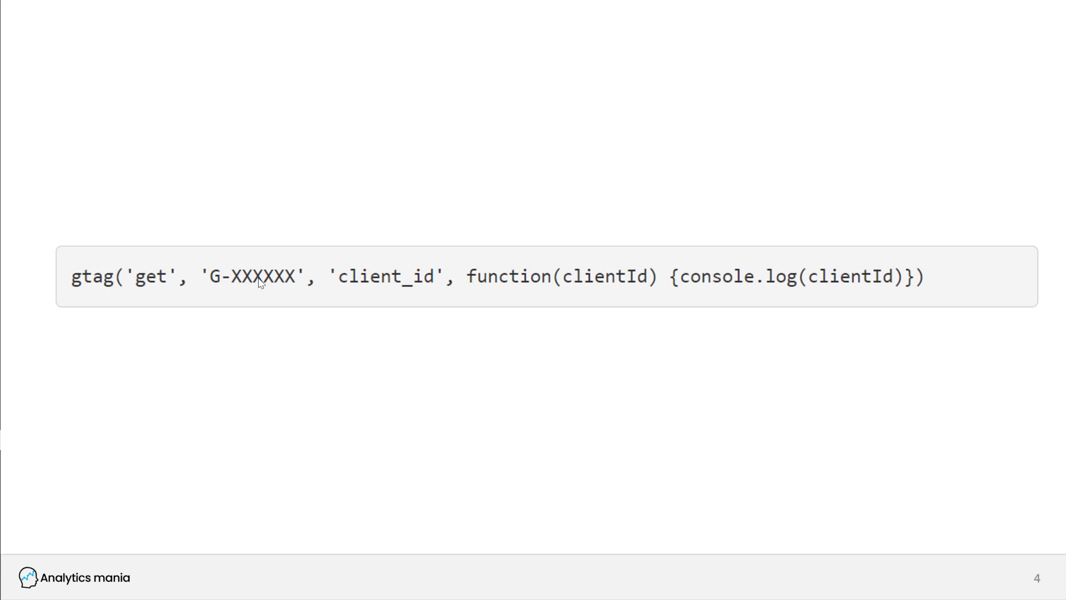
mouse_move(230, 289)
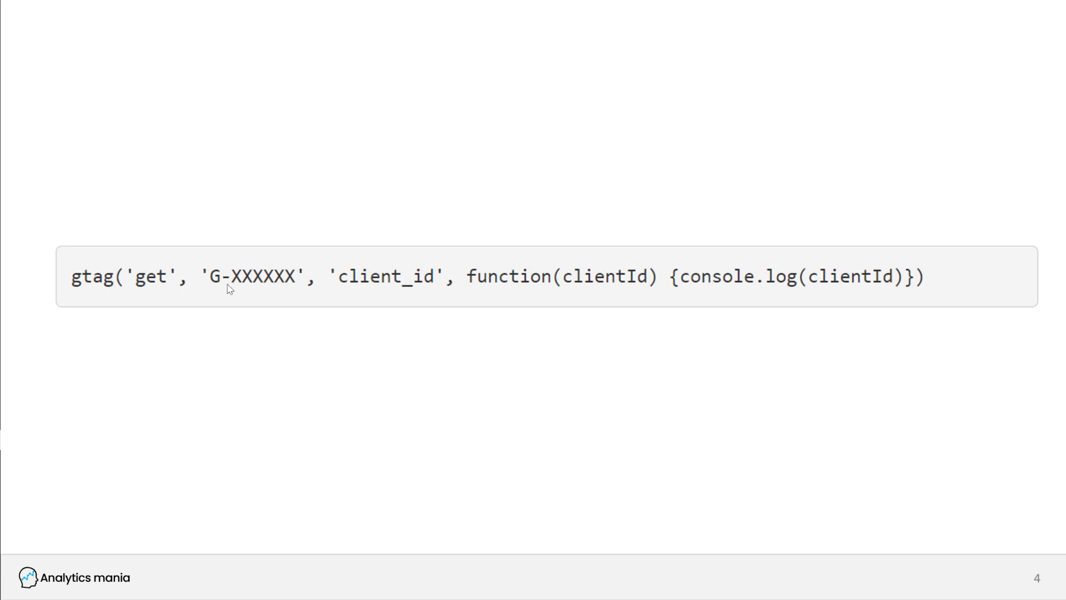
mouse_move(456, 247)
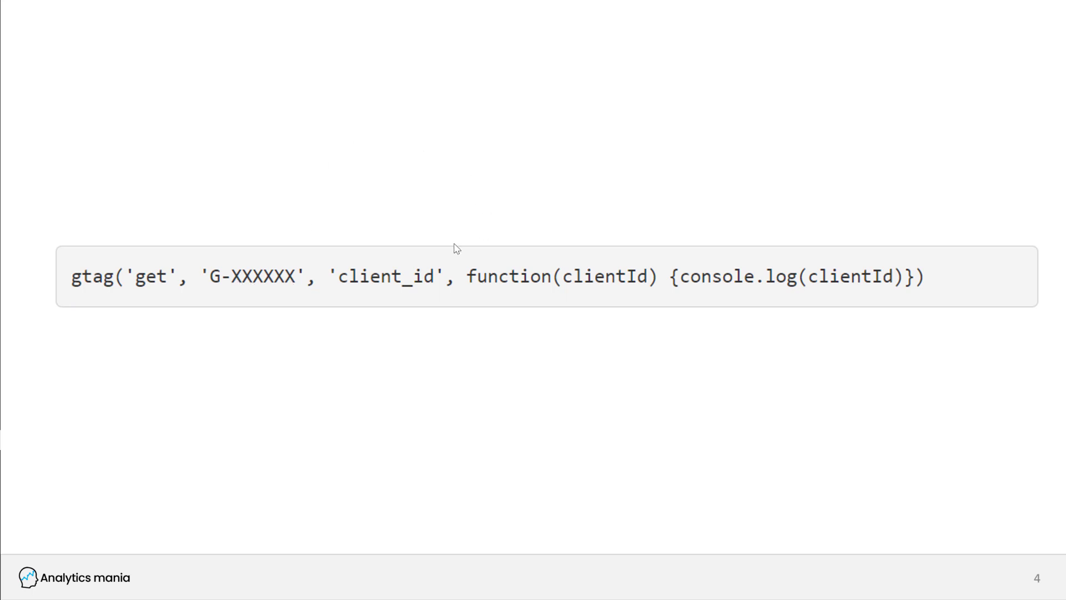
mouse_move(487, 283)
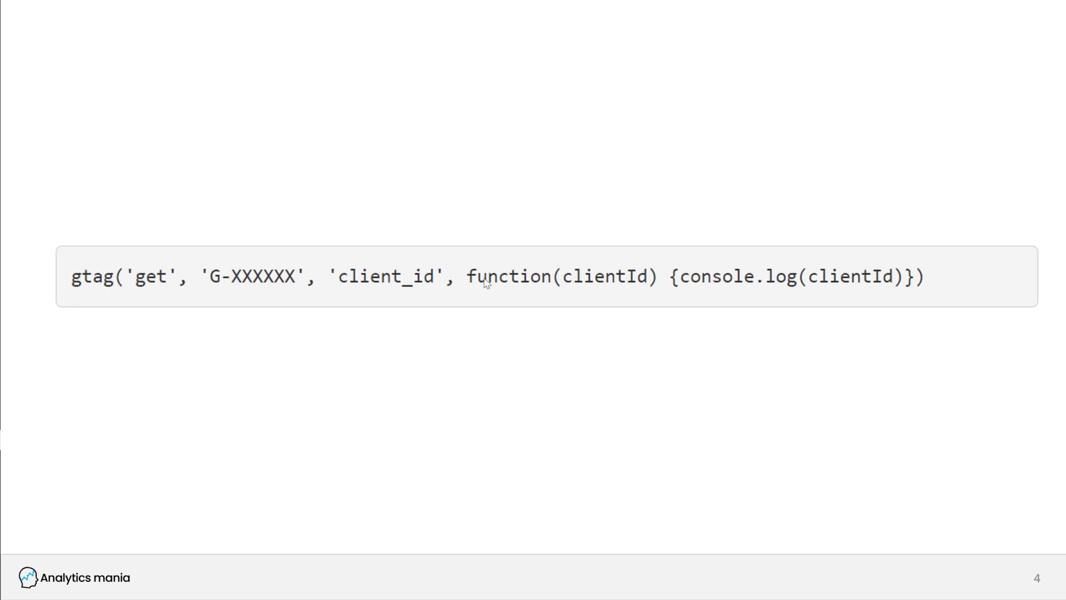
mouse_move(464, 282)
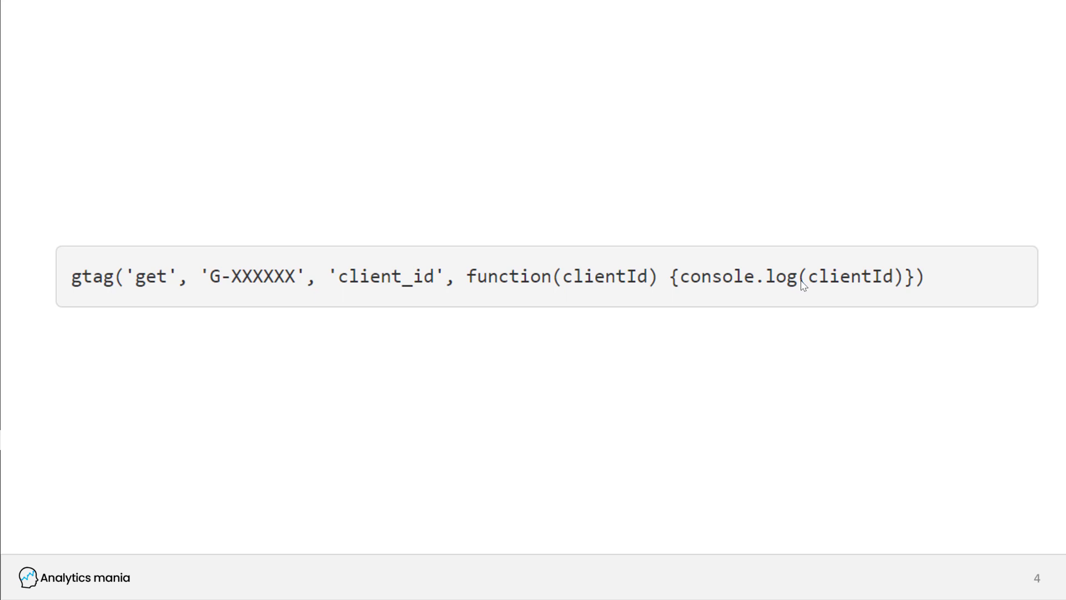
Move on past the slide showing the gtag('get') client_id code snippet.
key(Right)
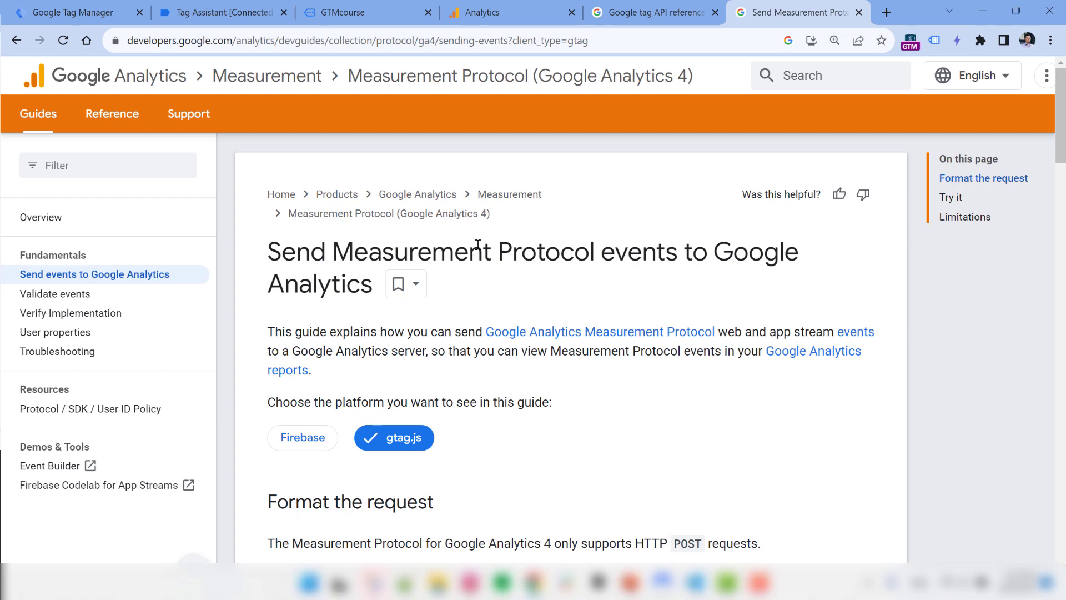
Locate the Measurement Protocol example payload and highlight its placeholder client_id value.
scroll(down, 3)
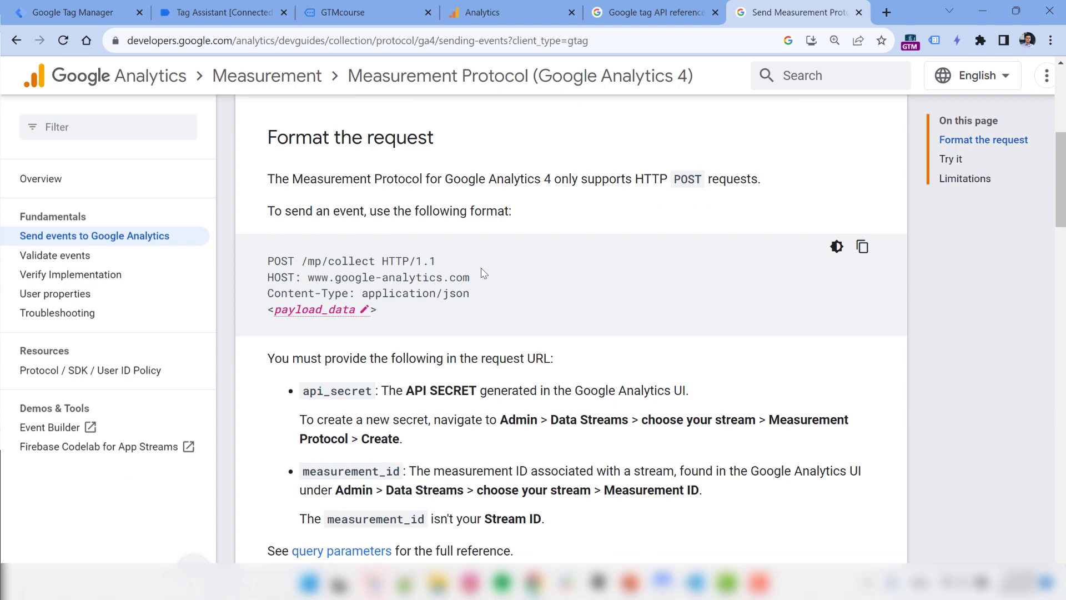
scroll(down, 3)
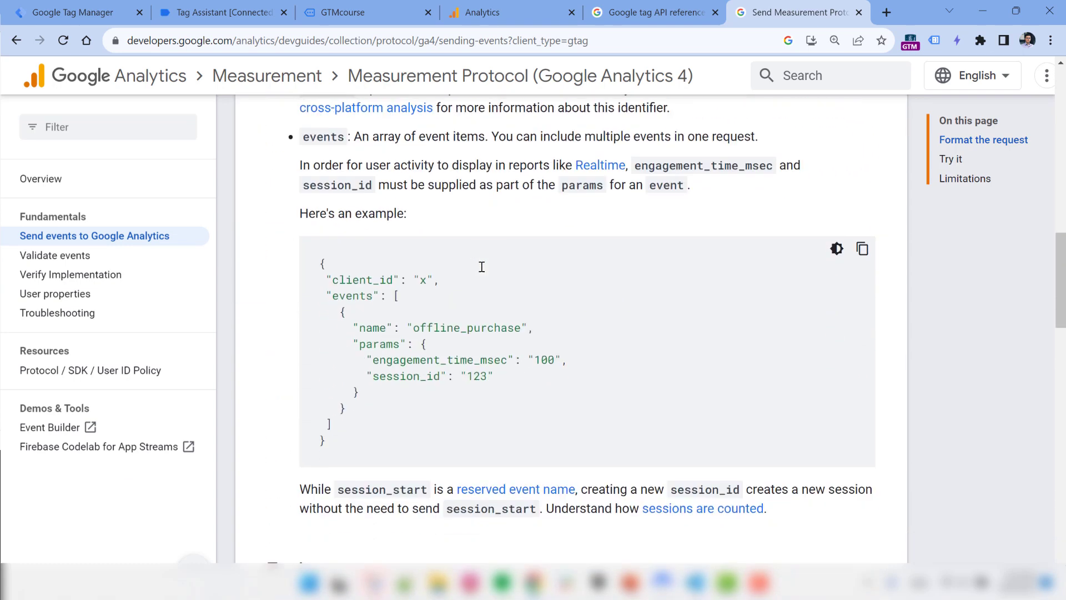
scroll(down, 3)
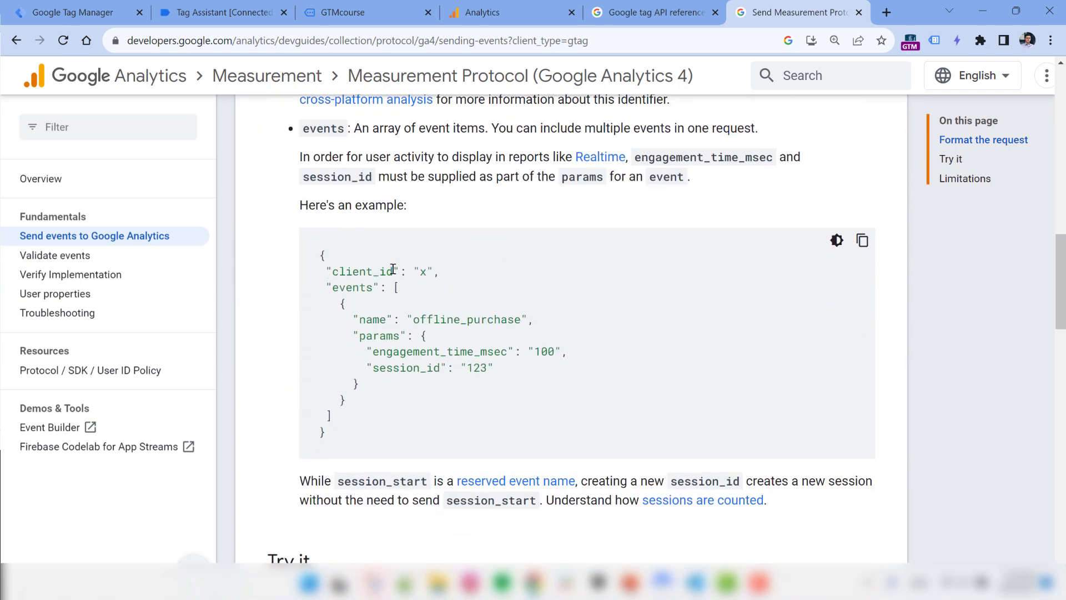
double_click(422, 271)
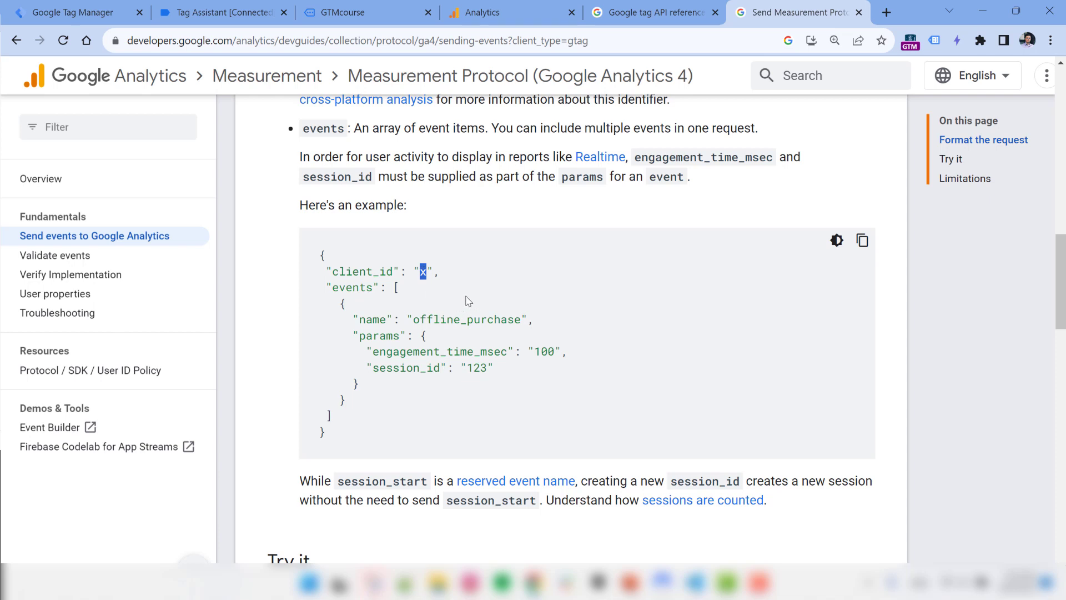
mouse_move(537, 274)
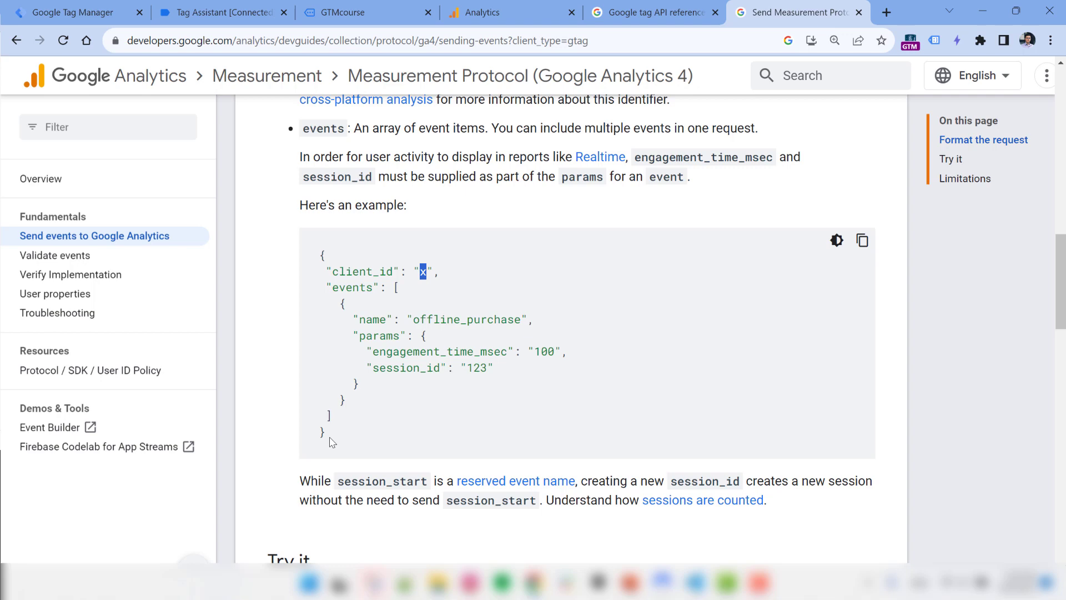
Switch to the gtag.js API reference page for the 'get' command.
click(652, 12)
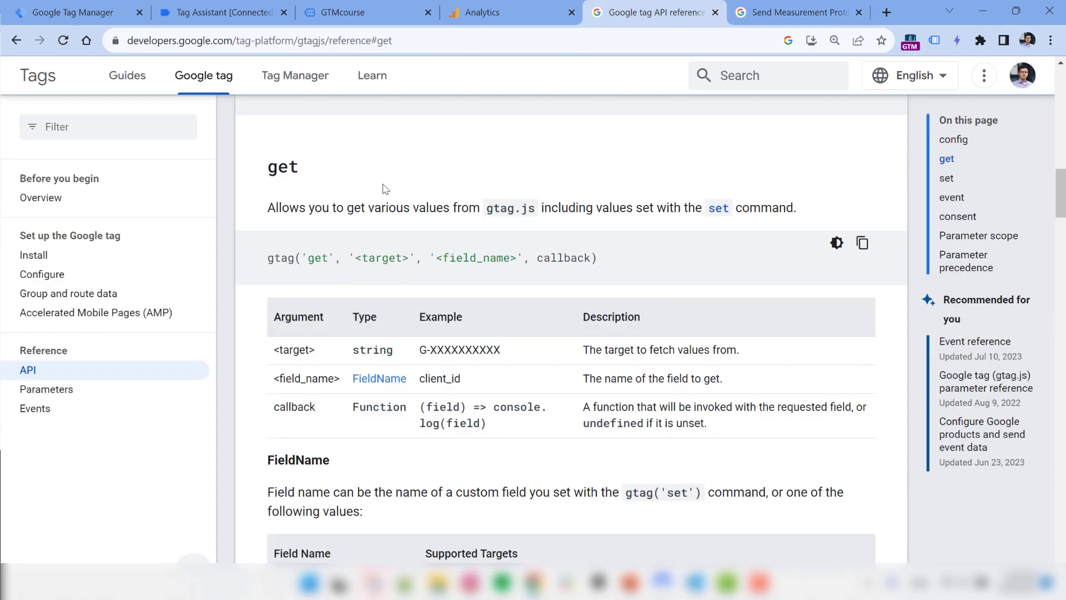
Highlight the 'get' command's field name argument in the gtag.js reference.
double_click(440, 377)
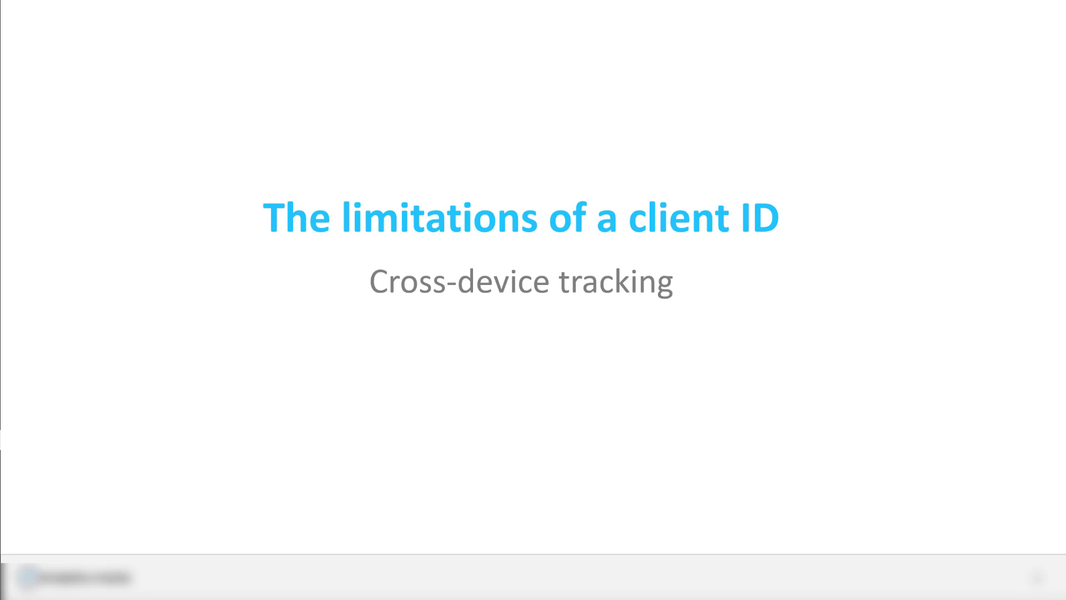
Advance to slide 7 'Client ID is not User ID' and reveal the User ID explanation.
key(Right)
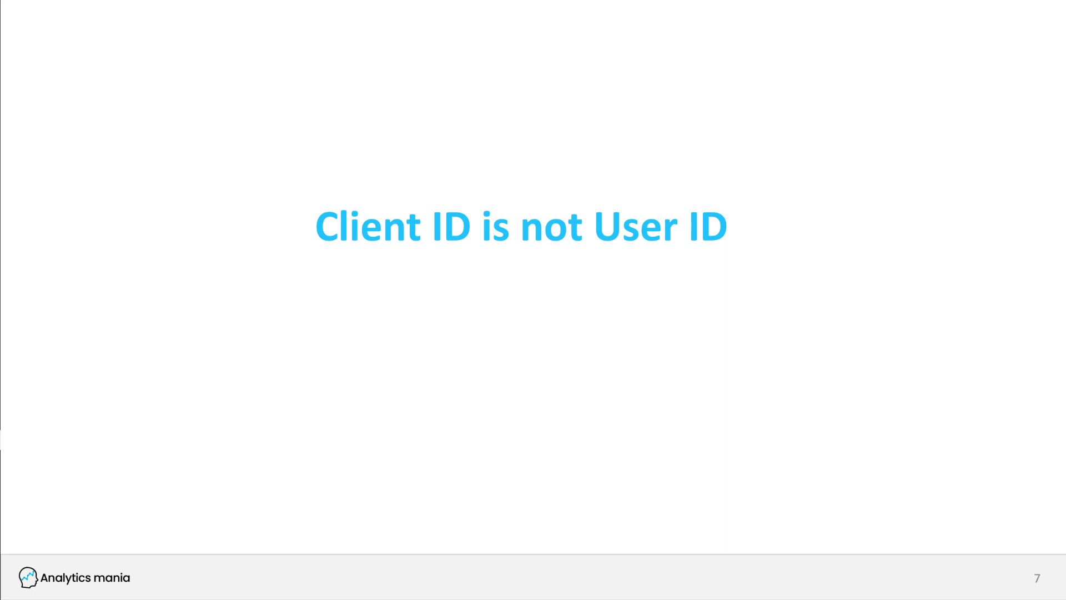
key(right)
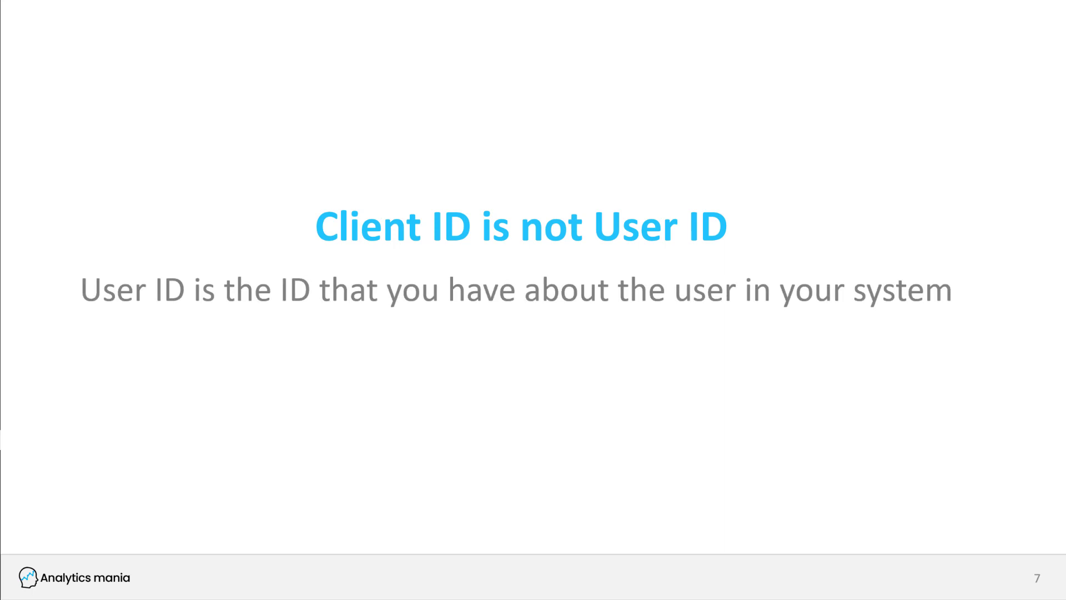